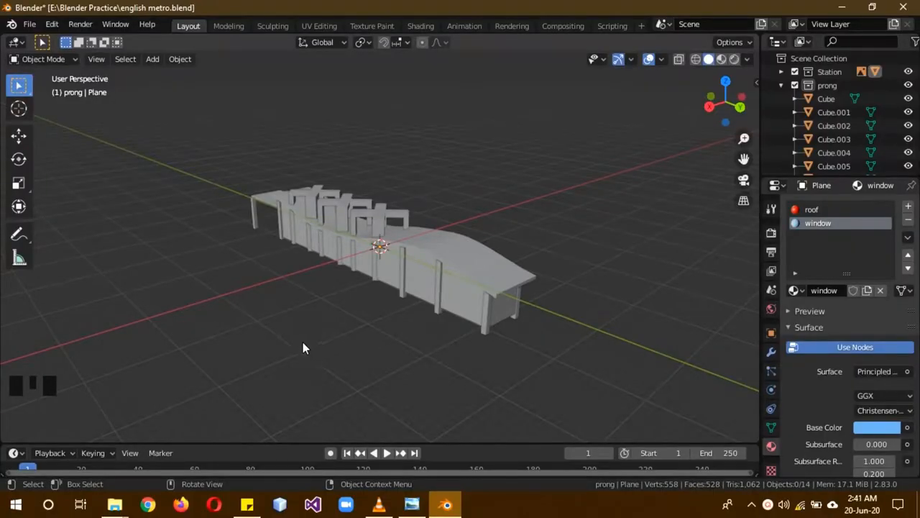
# Orbit the station model, then show the sunset bridge render in VLC
pyautogui.moveTo(302, 348); pyautogui.dragTo(288, 342)
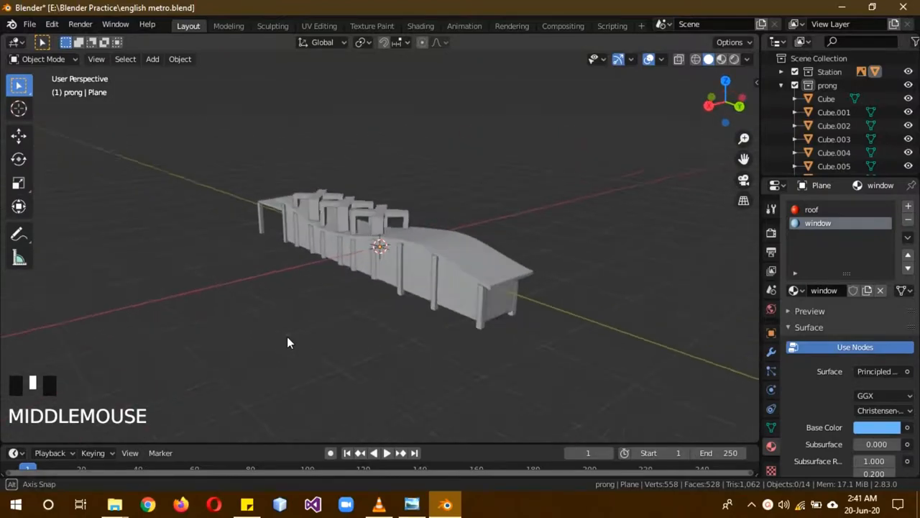
pyautogui.moveTo(288, 342); pyautogui.dragTo(475, 355)
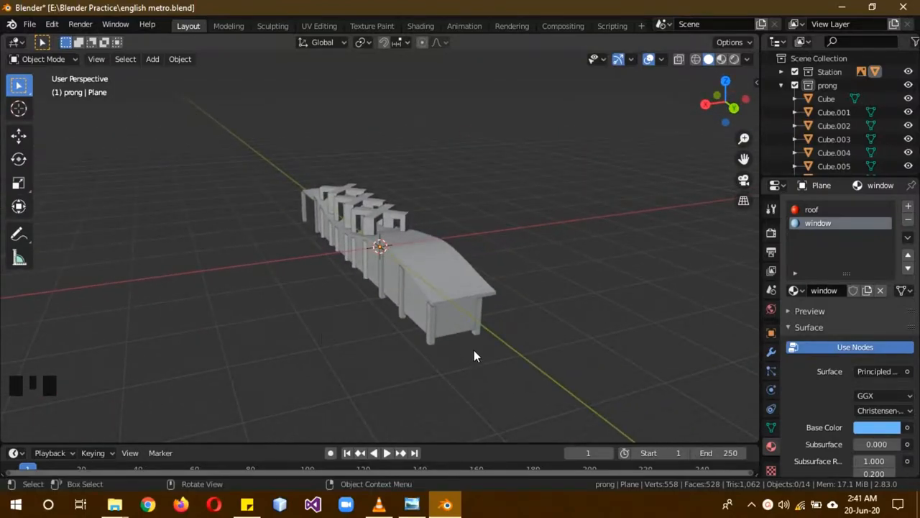
pyautogui.moveTo(512, 346)
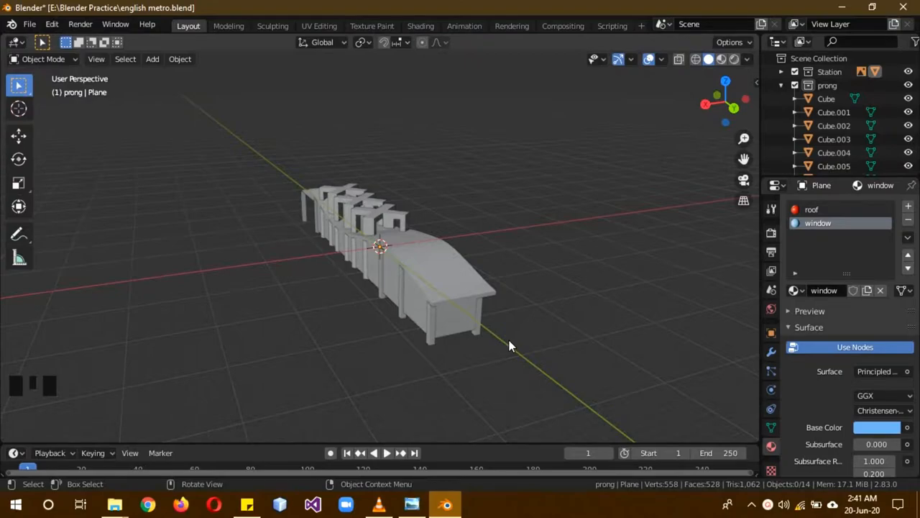
pyautogui.moveTo(555, 337)
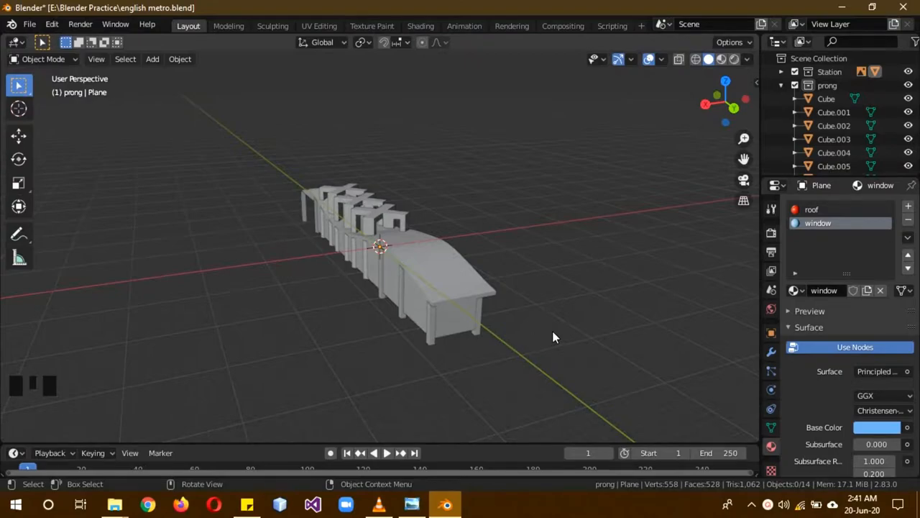
pyautogui.moveTo(554, 337); pyautogui.dragTo(379, 325)
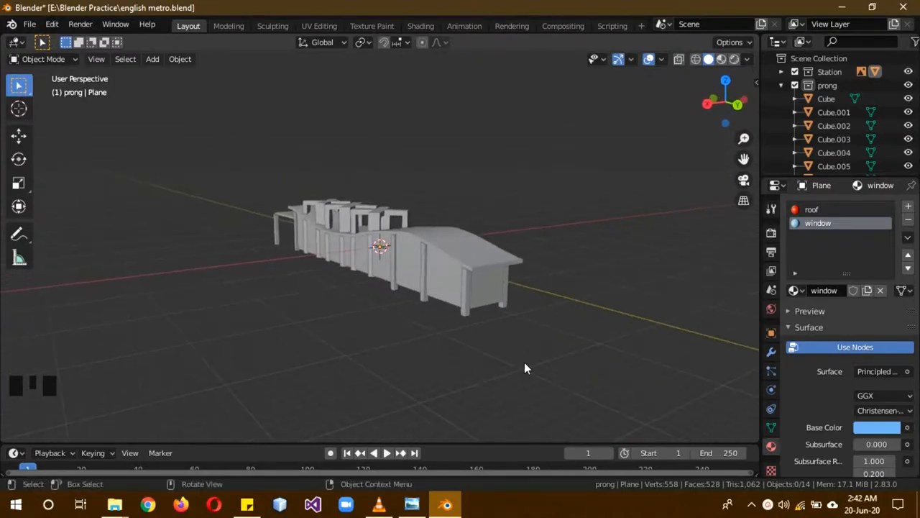
pyautogui.click(373, 504)
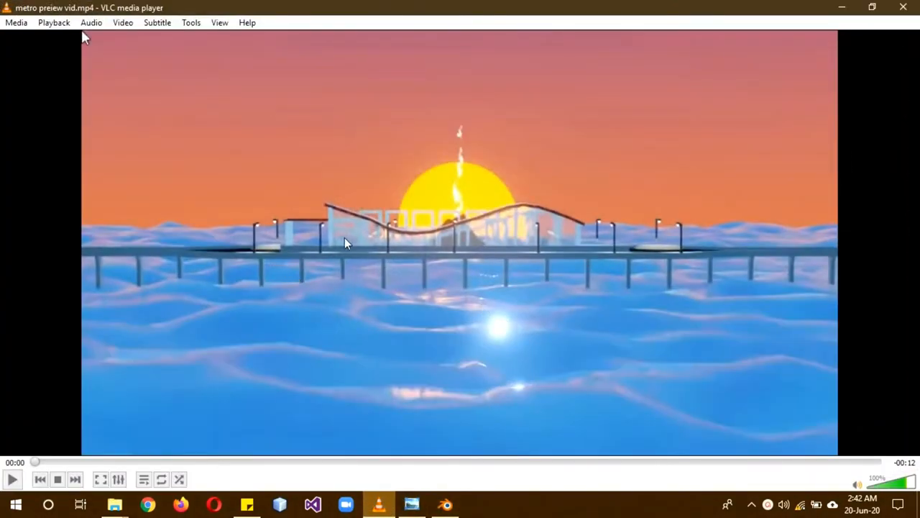
pyautogui.moveTo(796, 237)
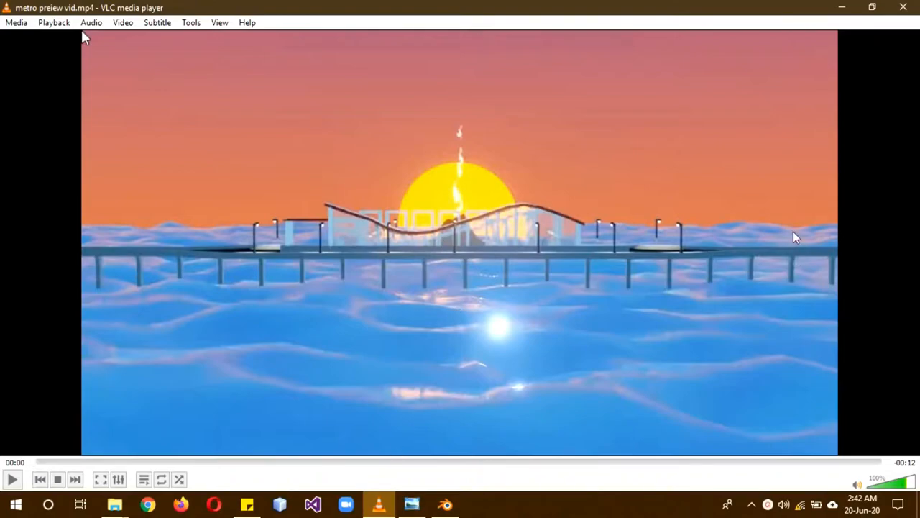
pyautogui.moveTo(199, 285)
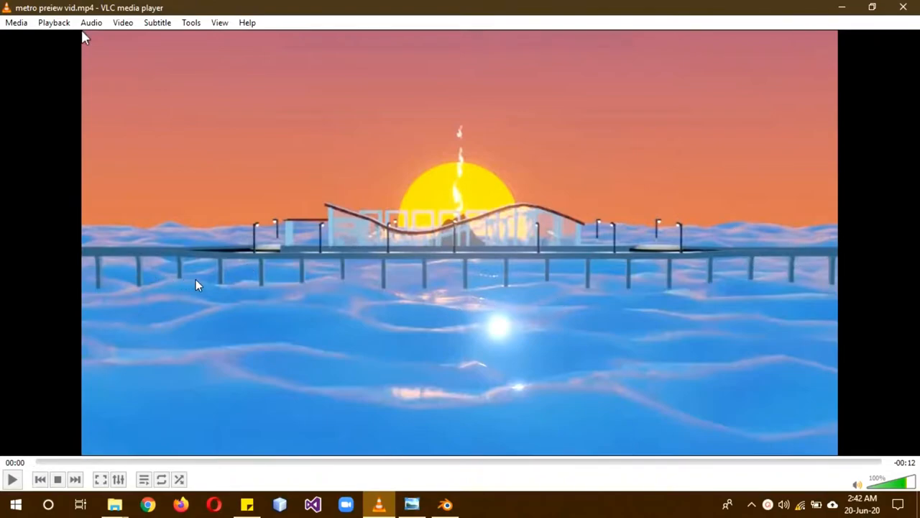
pyautogui.moveTo(550, 236)
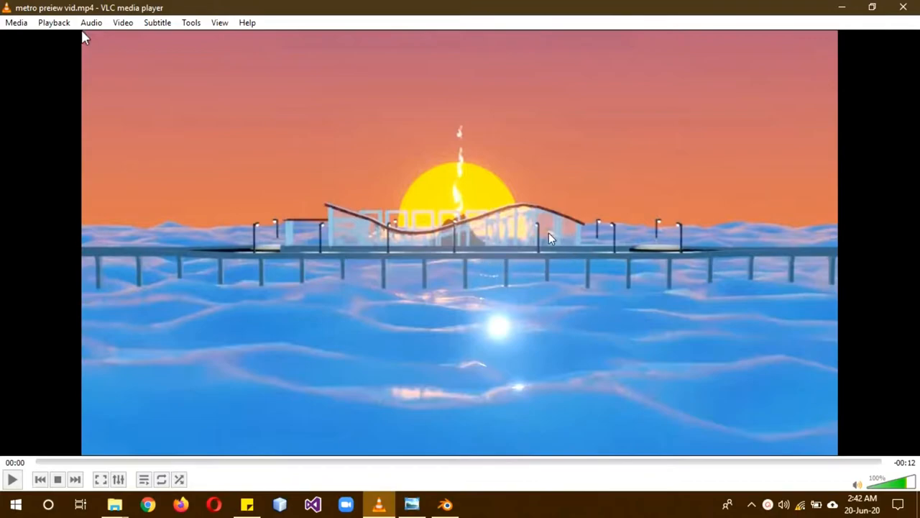
pyautogui.moveTo(458, 246)
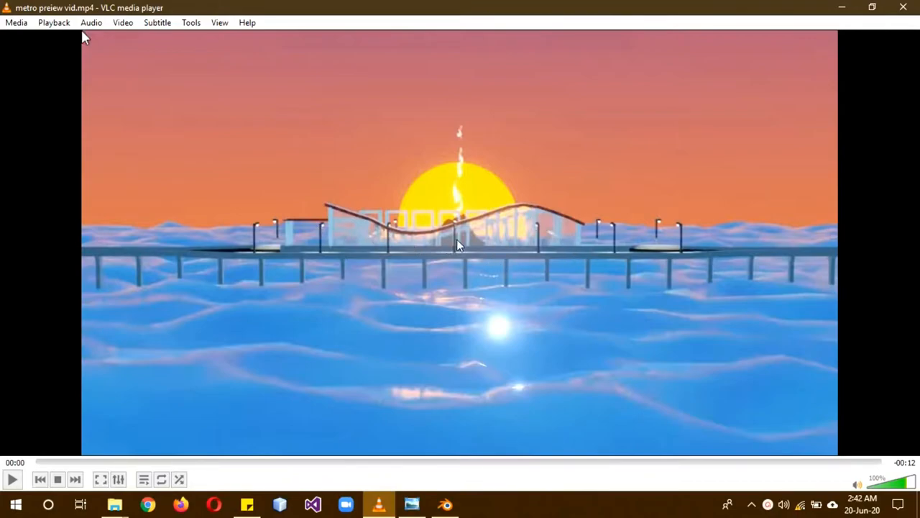
pyautogui.moveTo(547, 228)
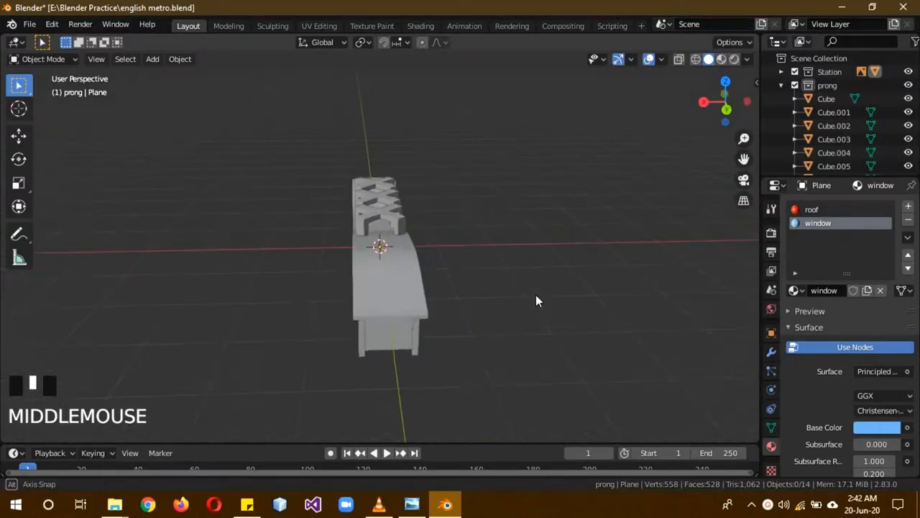
# Back in Blender, orbit the station and select a prong piece, putting the Plane in Edit Mode
pyautogui.moveTo(539, 301); pyautogui.dragTo(715, 219)
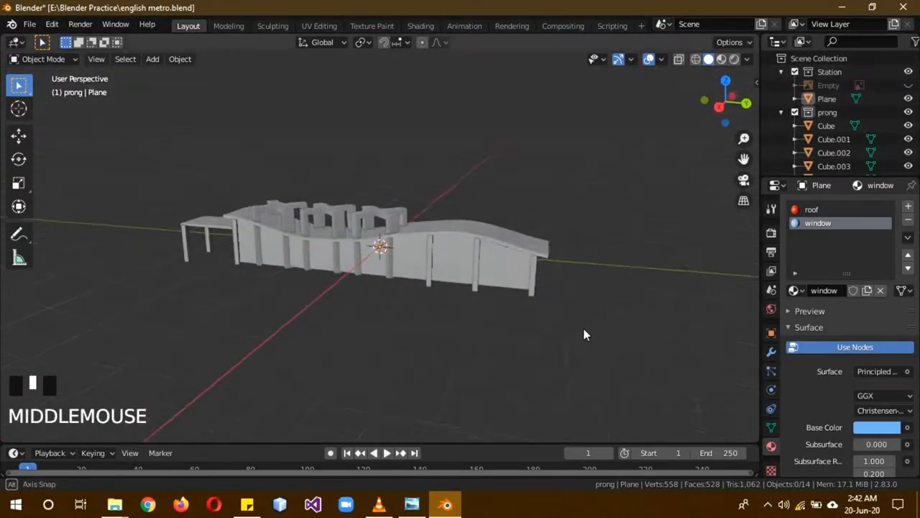
pyautogui.moveTo(586, 334); pyautogui.dragTo(385, 228)
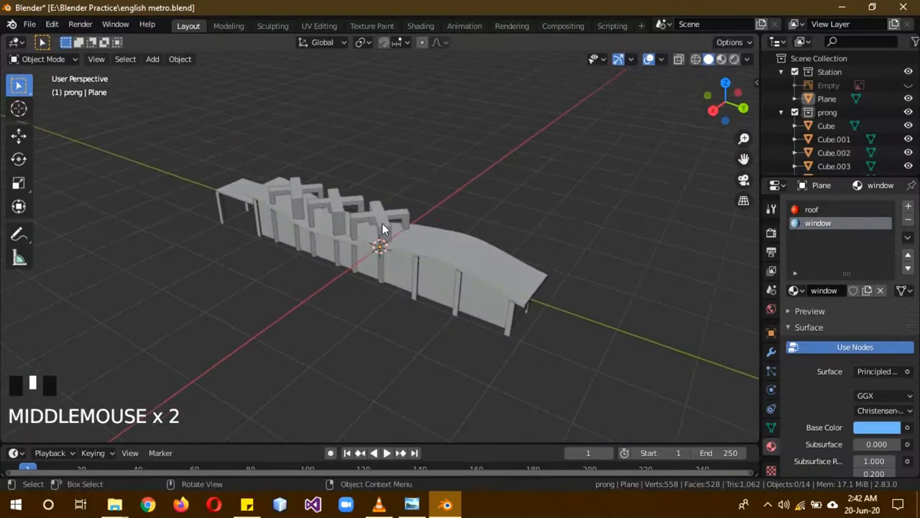
pyautogui.press('g')
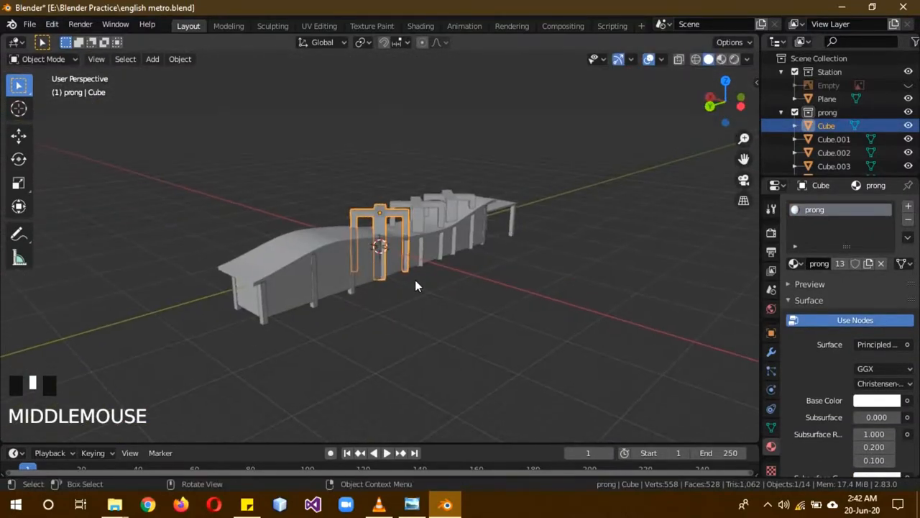
pyautogui.moveTo(417, 286); pyautogui.dragTo(525, 348)
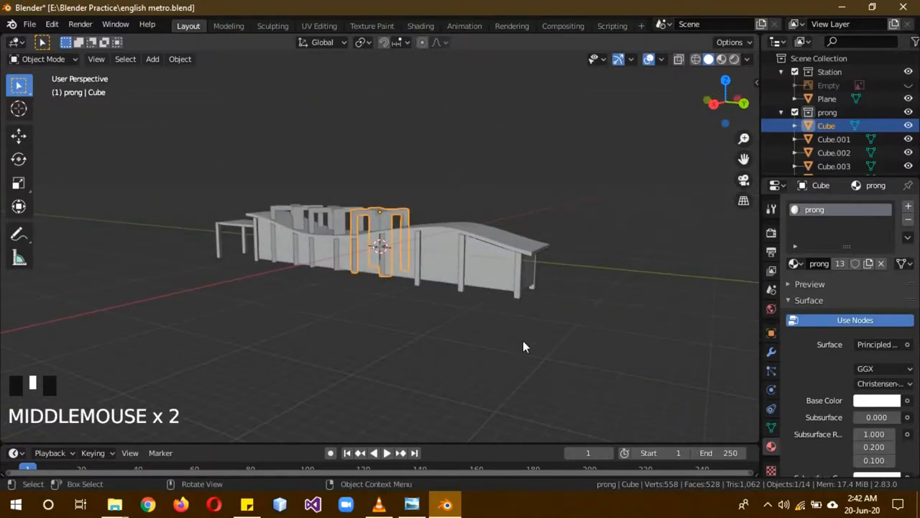
pyautogui.click(500, 269)
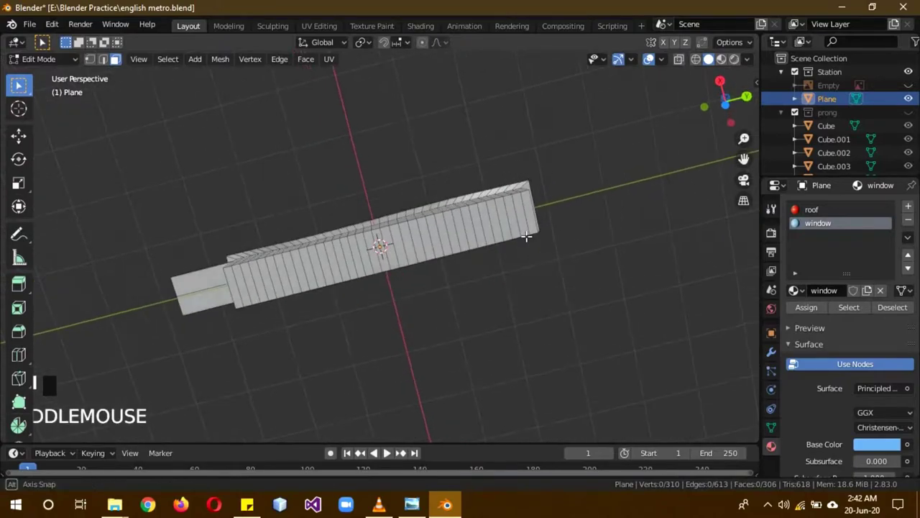
# In Right view, box-select and remove the base's side faces, cutting it to 270 faces
pyautogui.moveTo(524, 237); pyautogui.dragTo(504, 229)
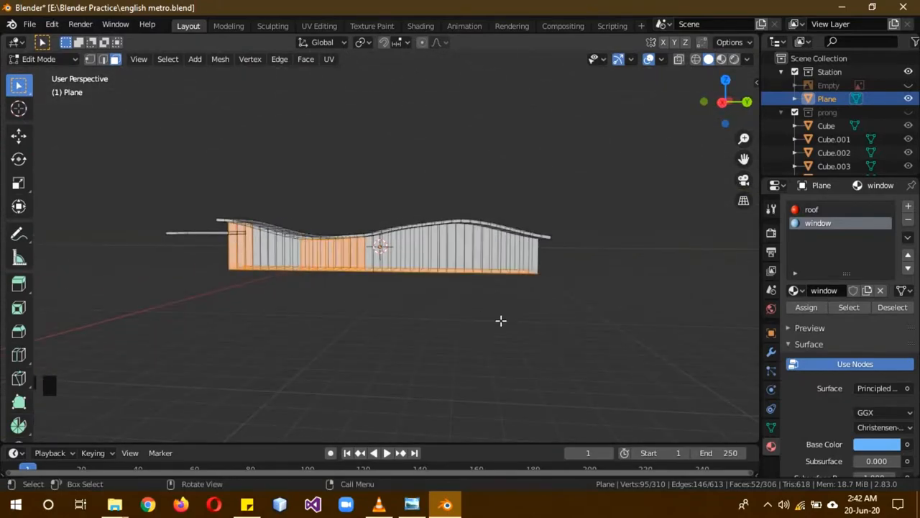
pyautogui.press('KP_3')
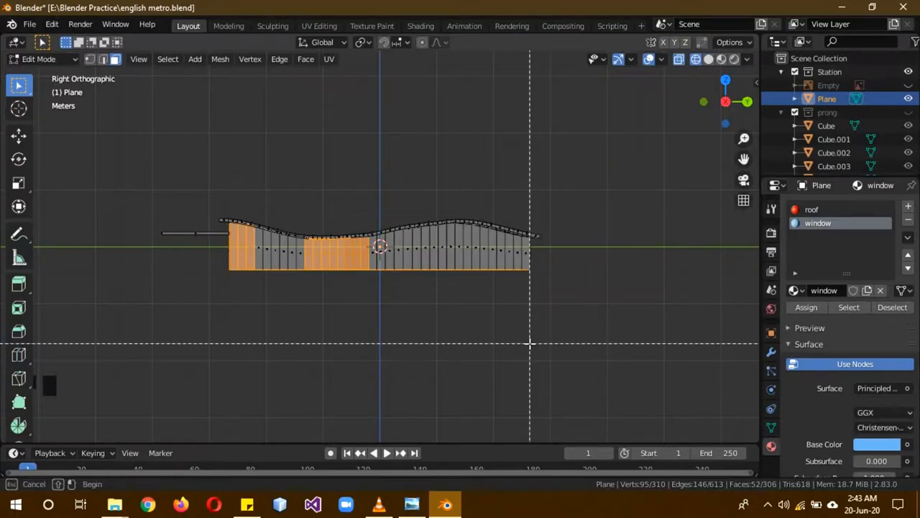
pyautogui.moveTo(183, 155)
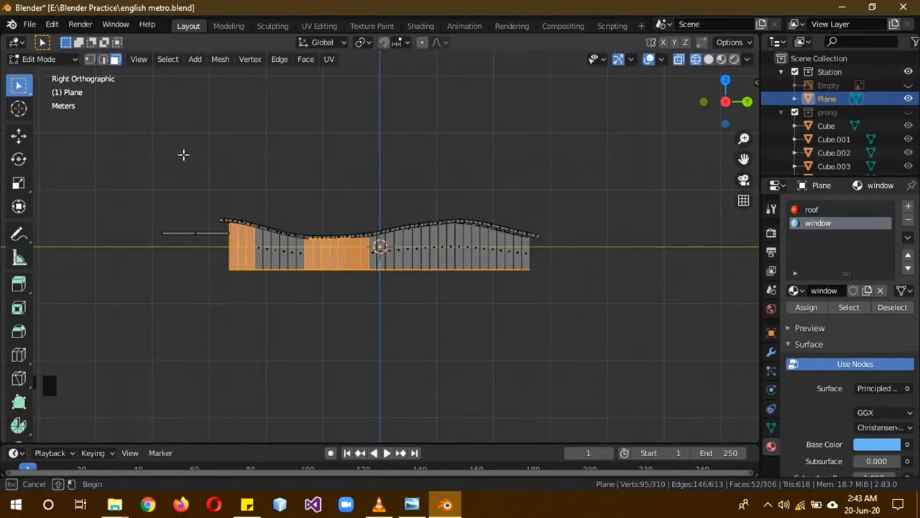
pyautogui.moveTo(183, 155); pyautogui.dragTo(574, 254)
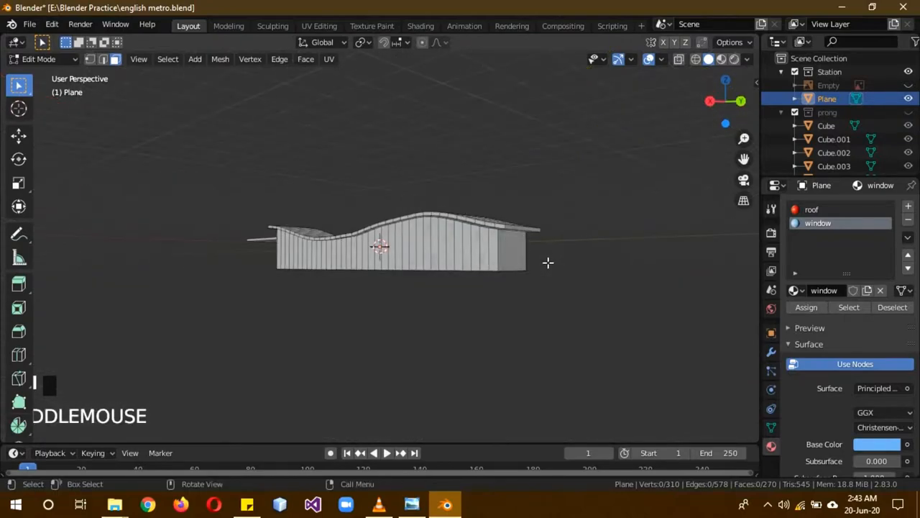
# Leave Edit Mode and join the prong cubes into the Plane, keeping roof, window and prong materials
pyautogui.press('Tab')
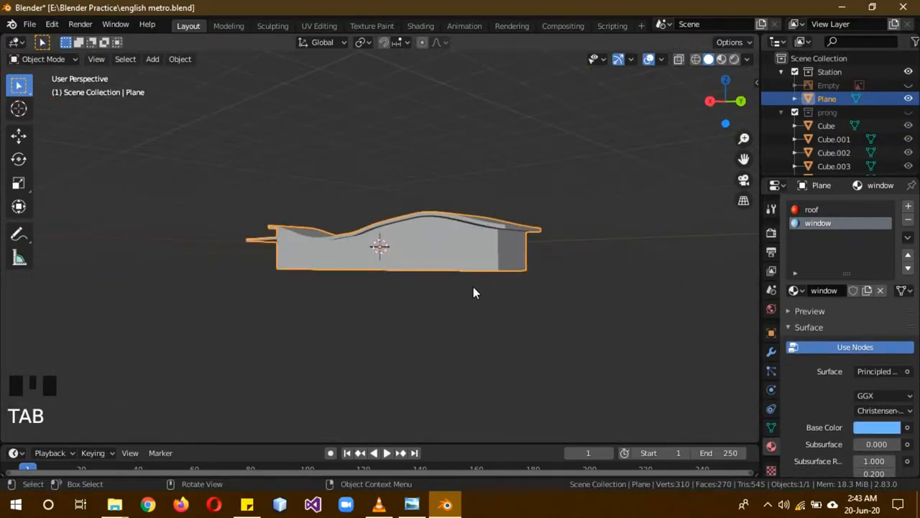
pyautogui.moveTo(475, 293); pyautogui.dragTo(363, 297)
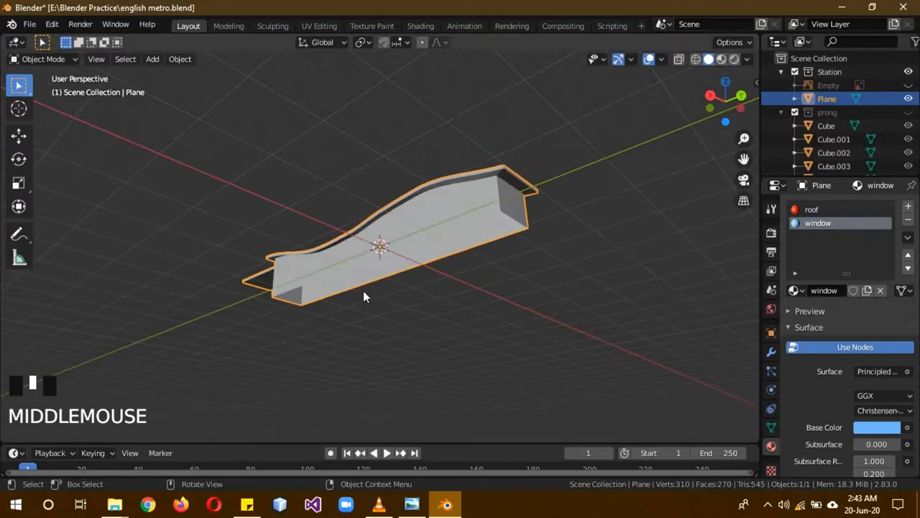
pyautogui.moveTo(909, 115)
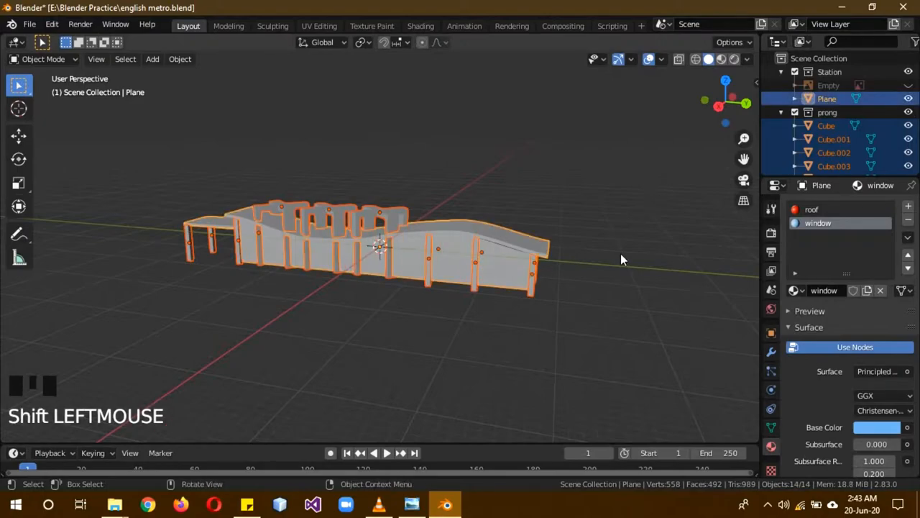
pyautogui.moveTo(622, 260); pyautogui.dragTo(604, 286)
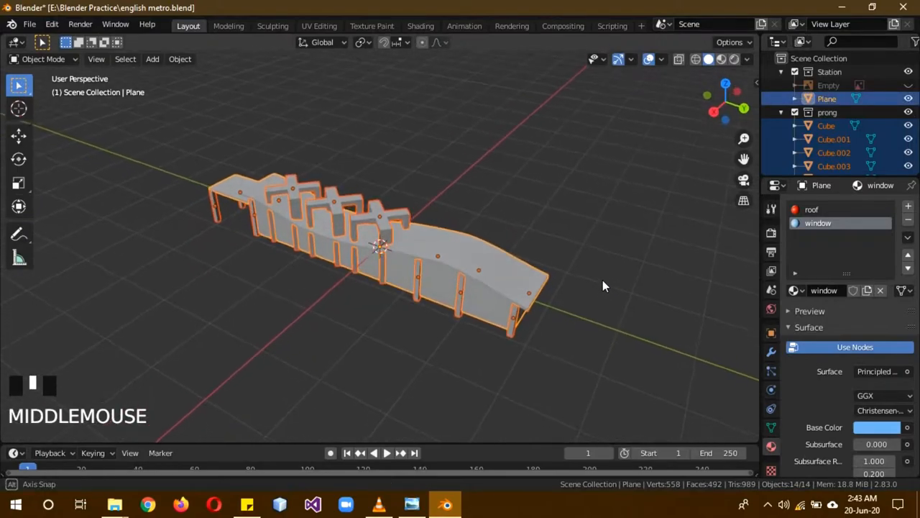
pyautogui.scroll(3)
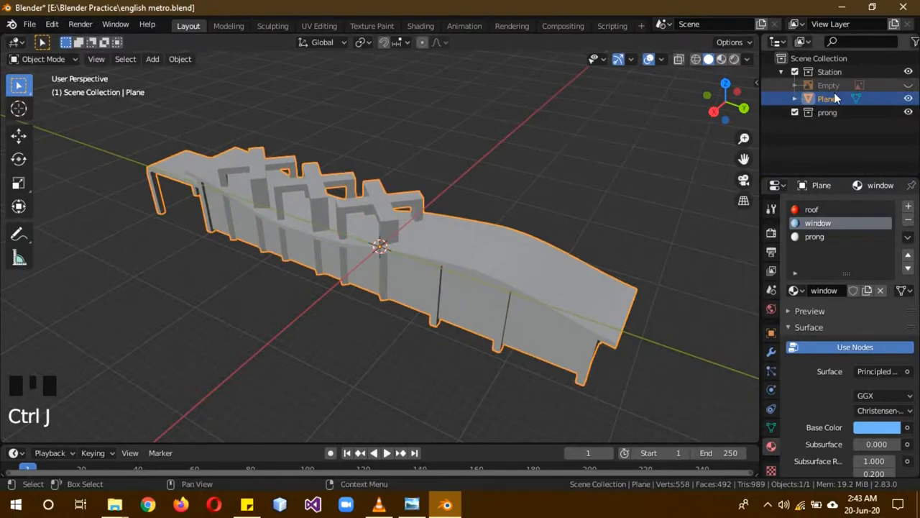
# Rename the joined mesh Station, delete the empty prong collection, and lift it onto the grid
pyautogui.doubleClick(826, 99)
pyautogui.write('Station')
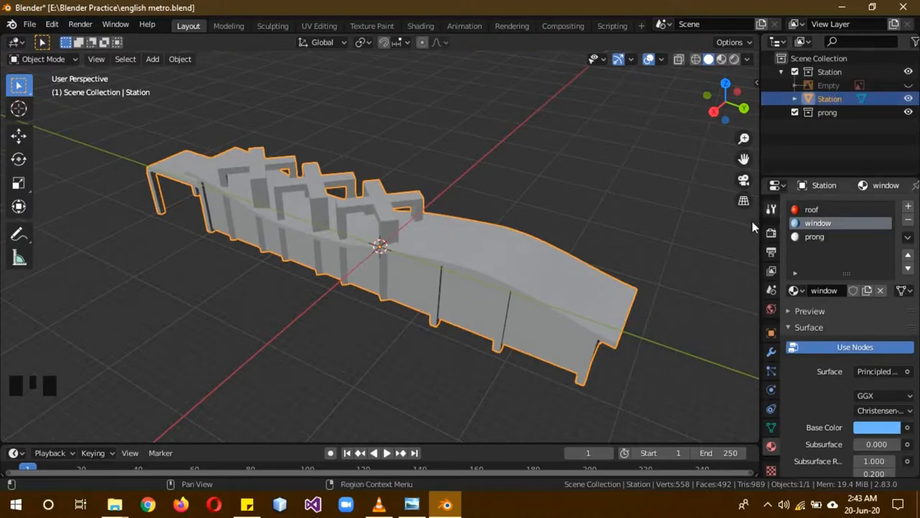
pyautogui.press('g')
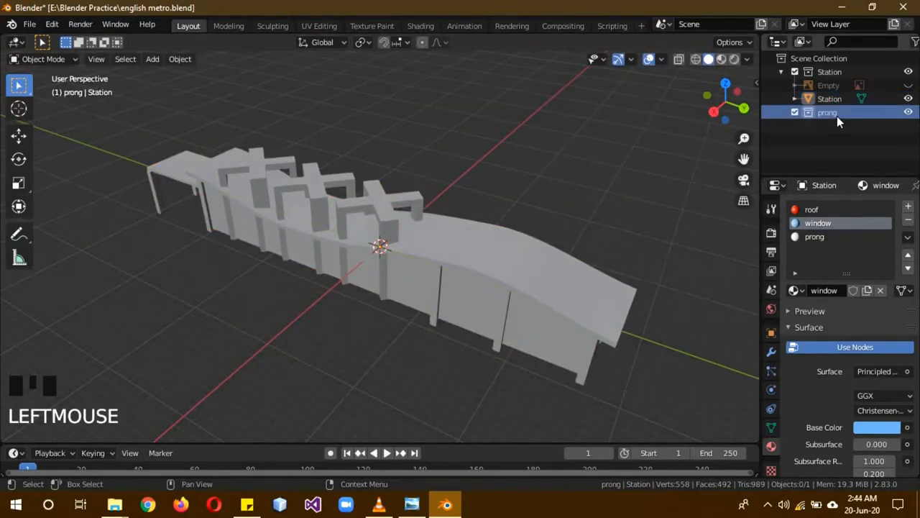
pyautogui.rightClick(837, 112)
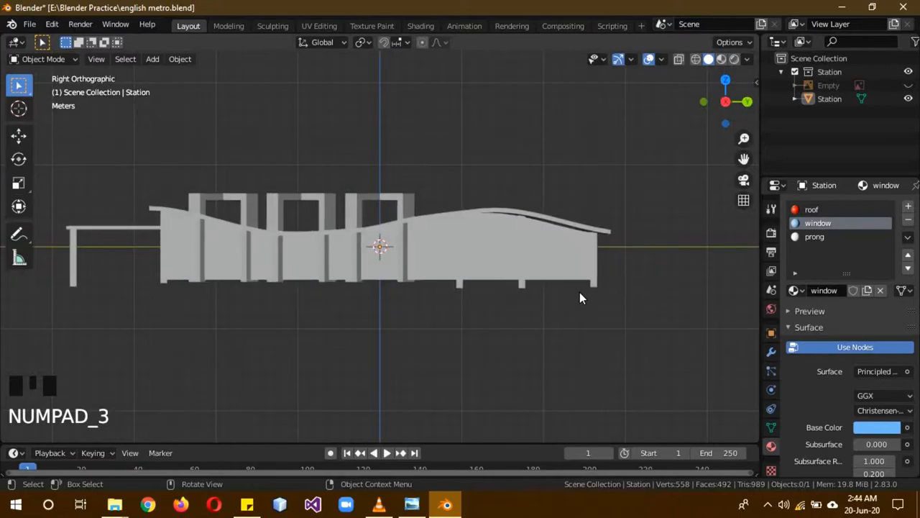
pyautogui.press('g')
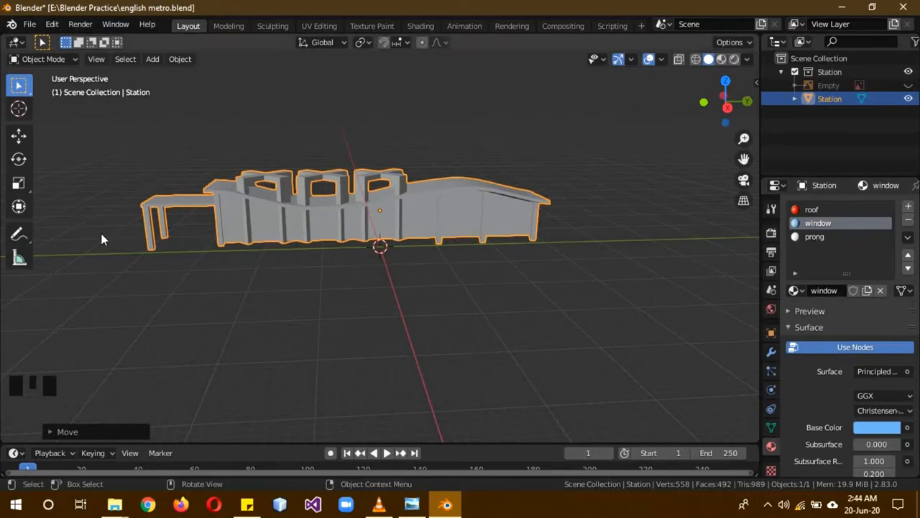
pyautogui.press('shift+a')
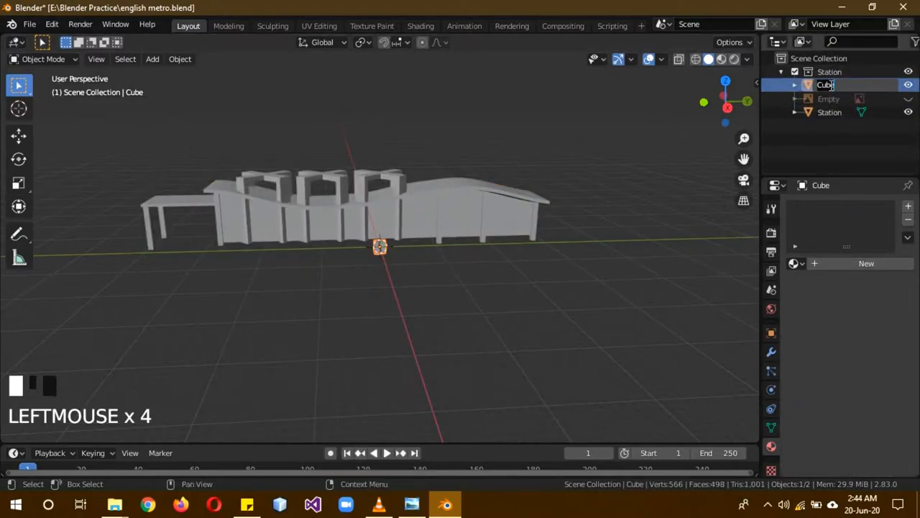
# Name the new cube 'base' and give it a new grey material called base
pyautogui.write('base')
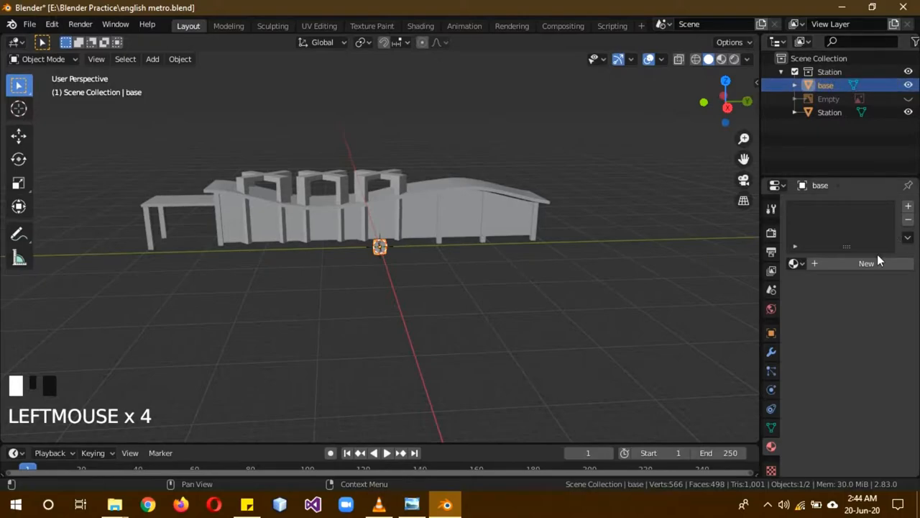
pyautogui.click(864, 263)
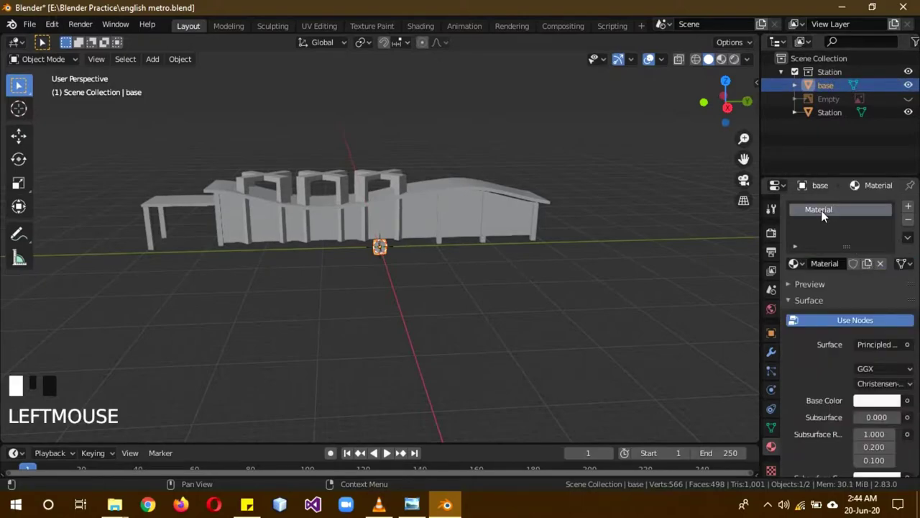
pyautogui.doubleClick(819, 209)
pyautogui.write('base')
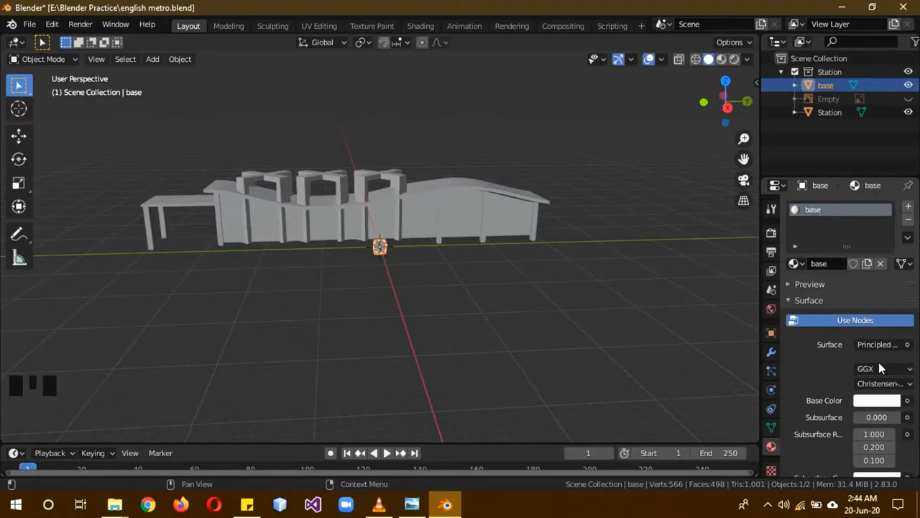
pyautogui.click(876, 400)
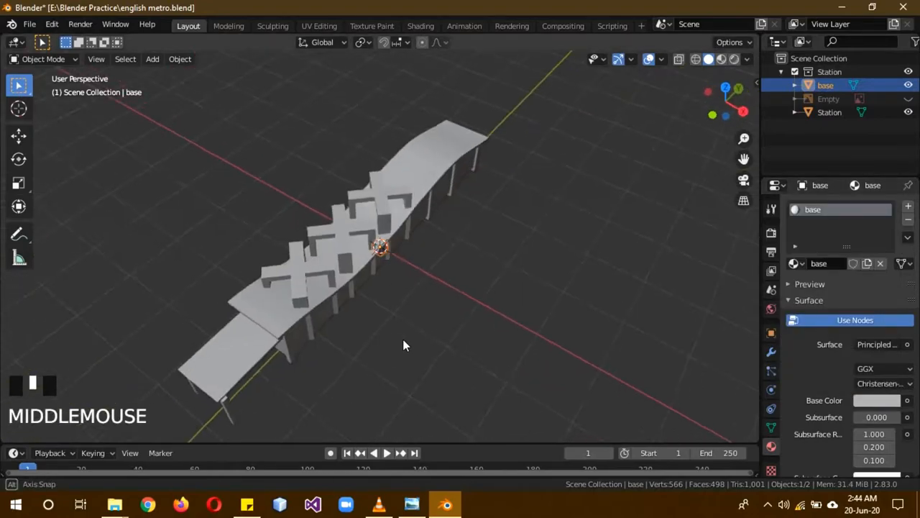
# Scale the base cube into a long, wide flat slab beneath the station
pyautogui.press('KP_3')
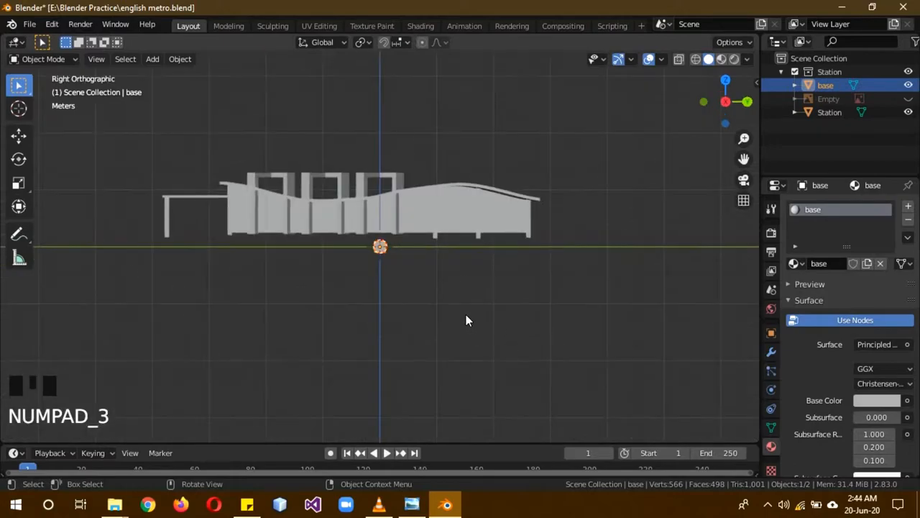
pyautogui.press('s')
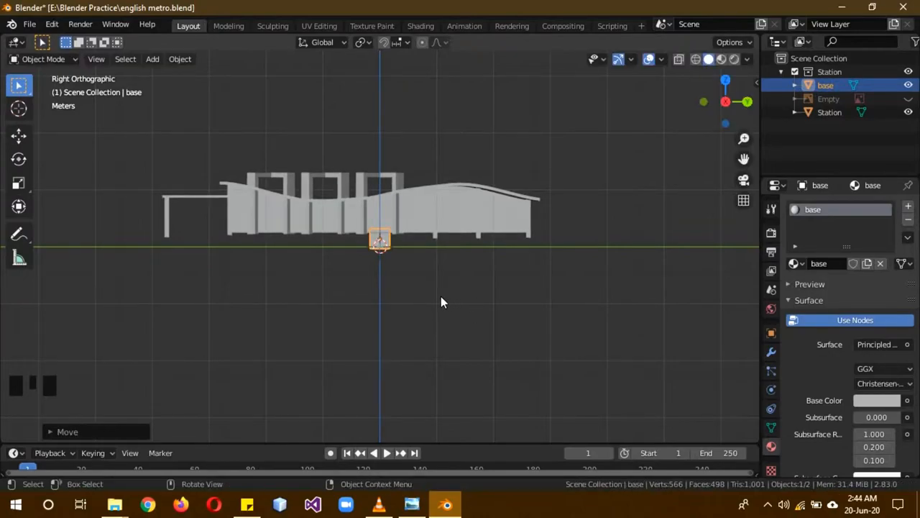
pyautogui.press('KP_7')
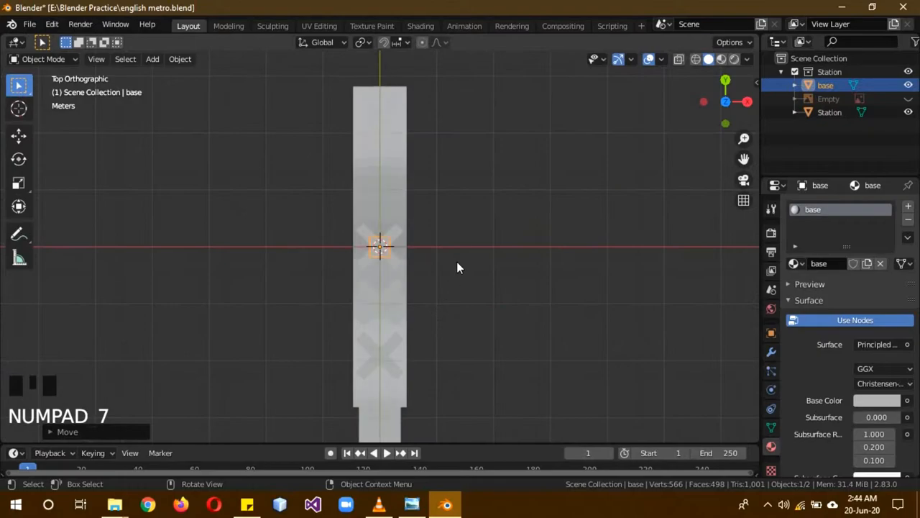
pyautogui.press('s')
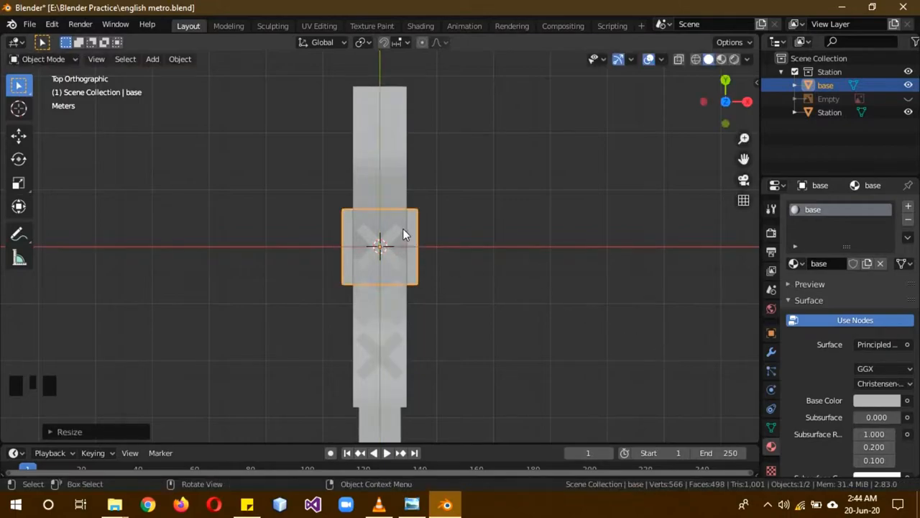
pyautogui.moveTo(388, 245); pyautogui.dragTo(399, 219)
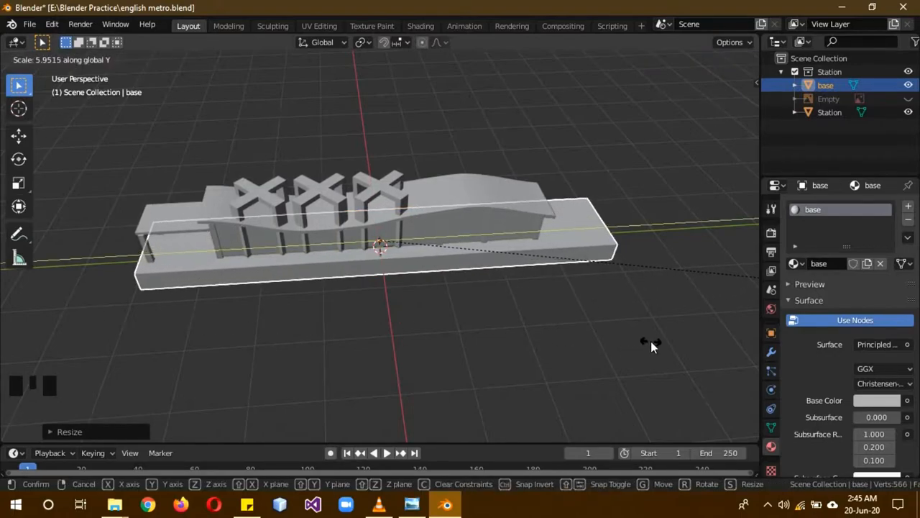
pyautogui.moveTo(650, 345); pyautogui.dragTo(550, 322)
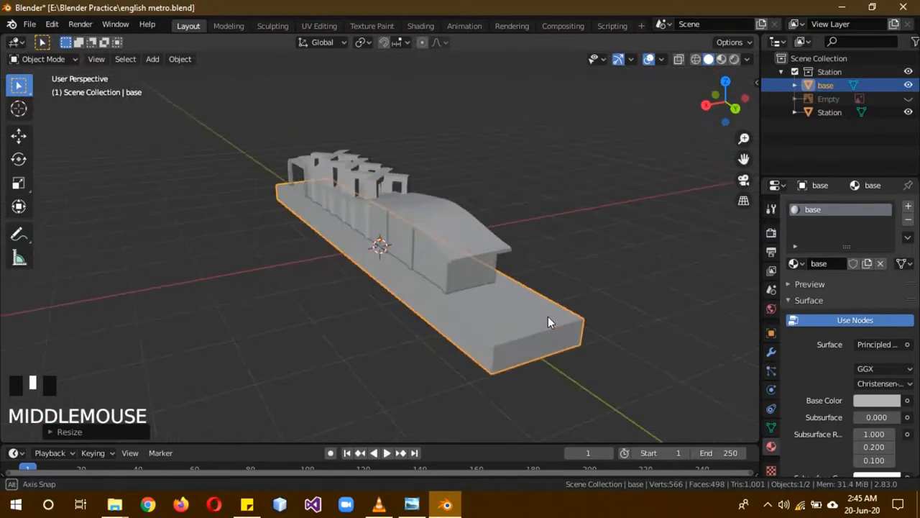
pyautogui.moveTo(550, 321); pyautogui.dragTo(564, 279)
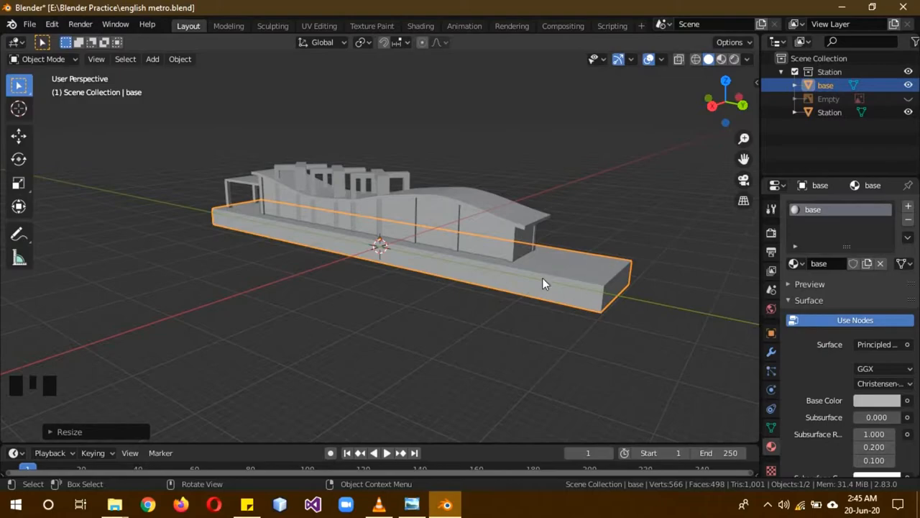
pyautogui.moveTo(495, 329)
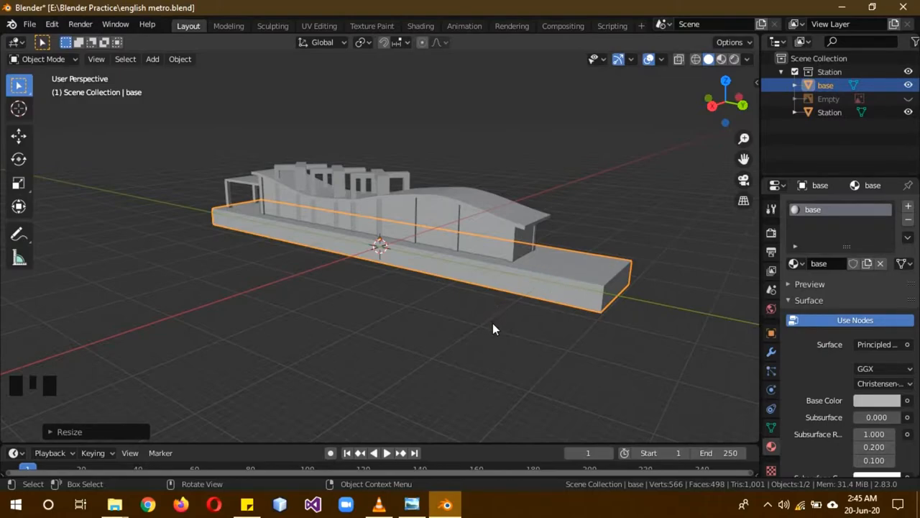
pyautogui.press('z')
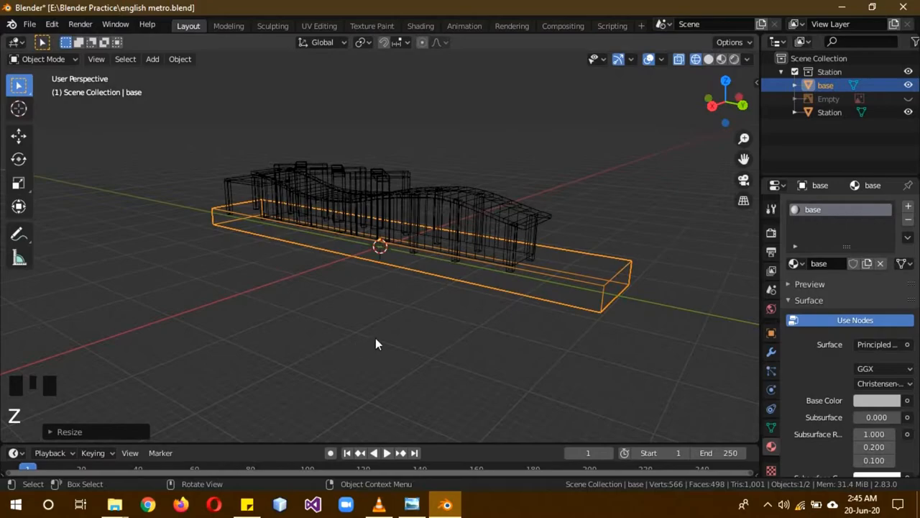
pyautogui.moveTo(374, 344); pyautogui.dragTo(453, 221)
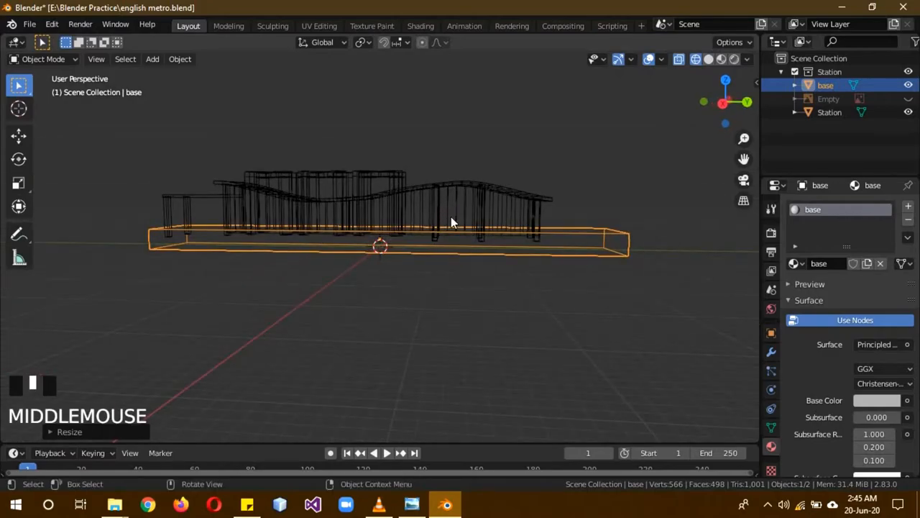
pyautogui.press('z')
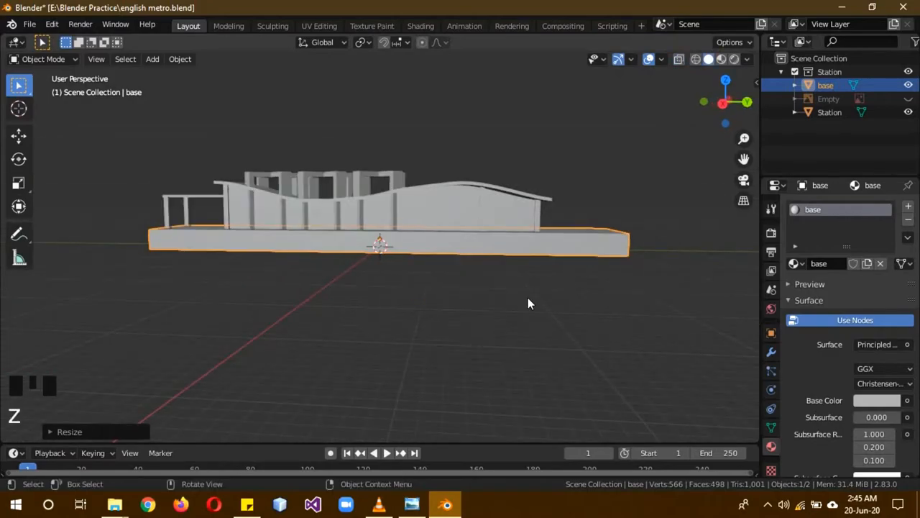
# Move the Station up along Z in Right view so it sits on the base slab
pyautogui.click(829, 112)
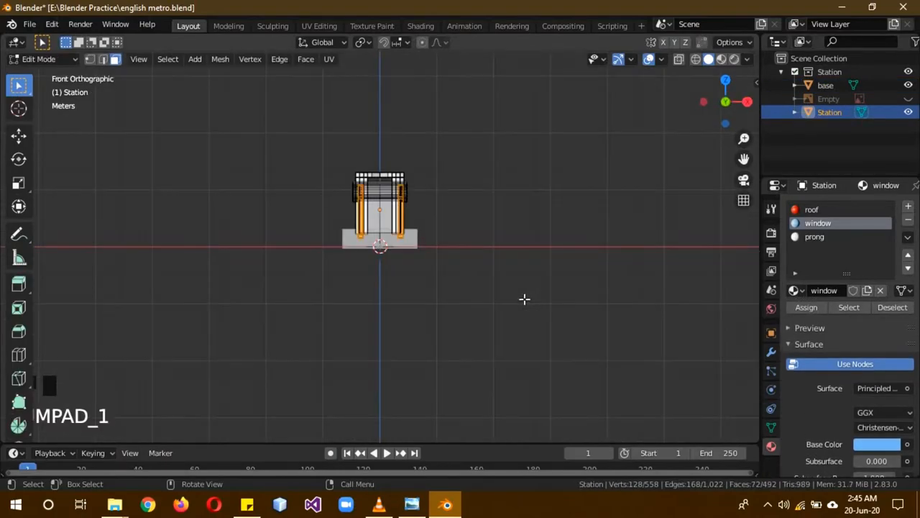
pyautogui.press('3')
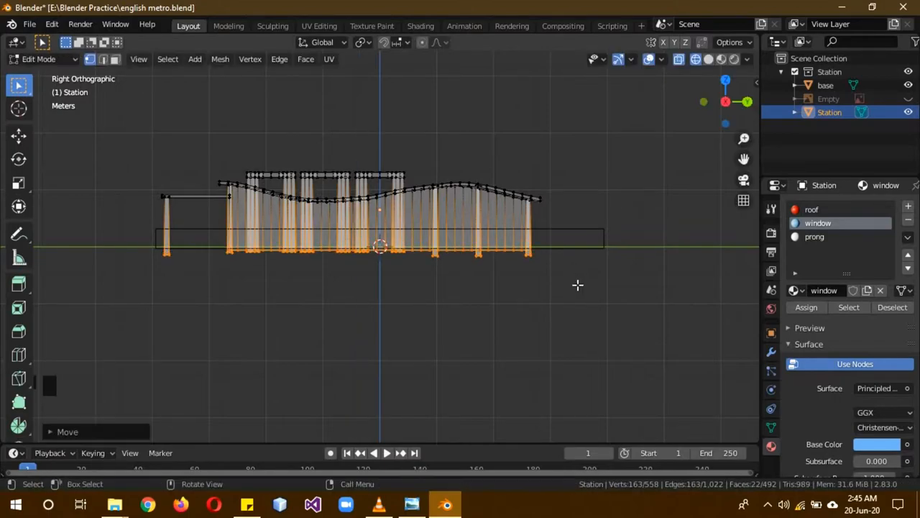
pyautogui.press('Tab')
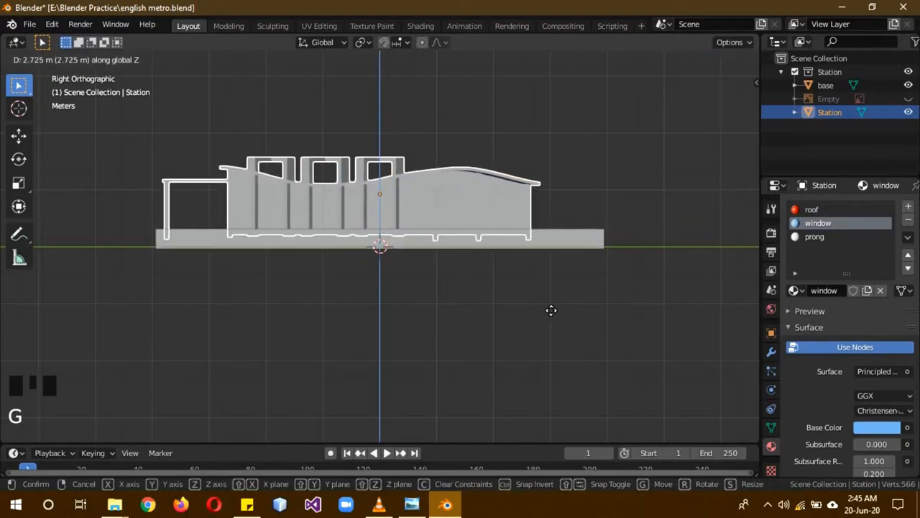
pyautogui.moveTo(552, 310); pyautogui.dragTo(480, 266)
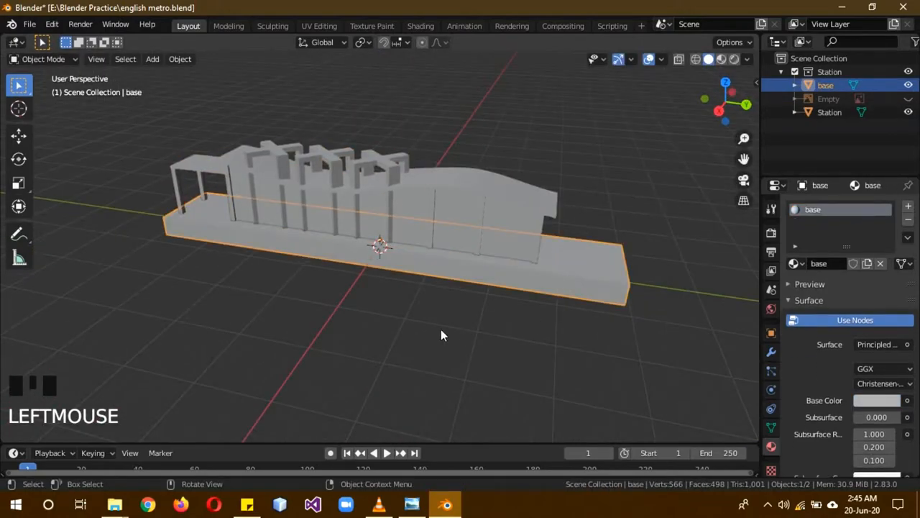
# Subdivide the base slab's selected faces in Edit Mode, then return to Object Mode
pyautogui.press('Tab')
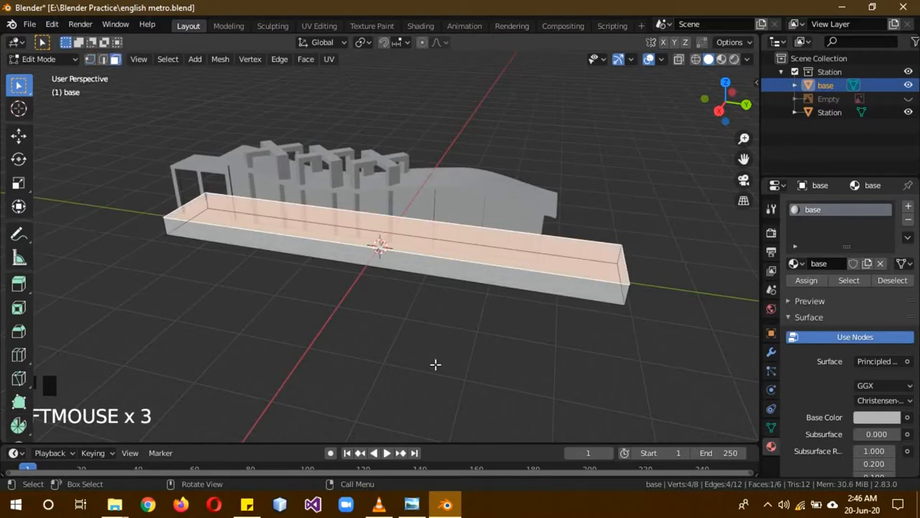
pyautogui.moveTo(435, 364); pyautogui.dragTo(575, 235)
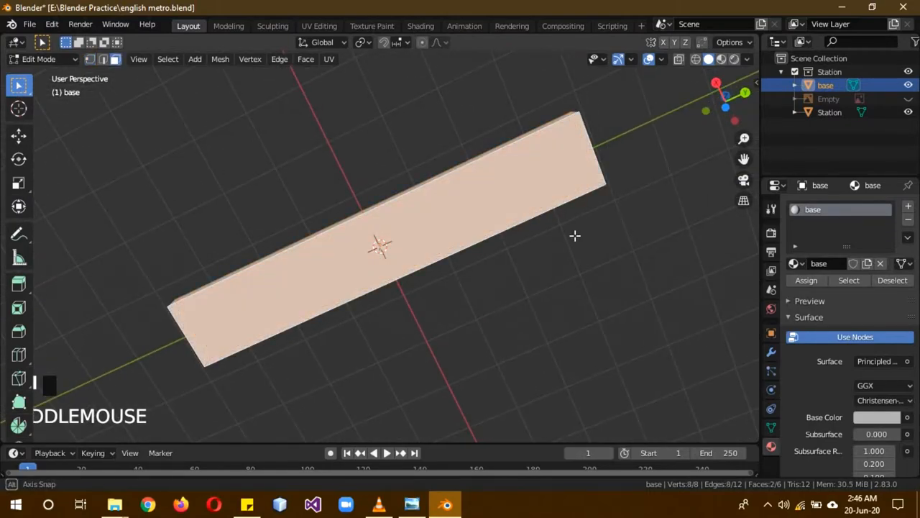
pyautogui.moveTo(575, 235); pyautogui.dragTo(312, 317)
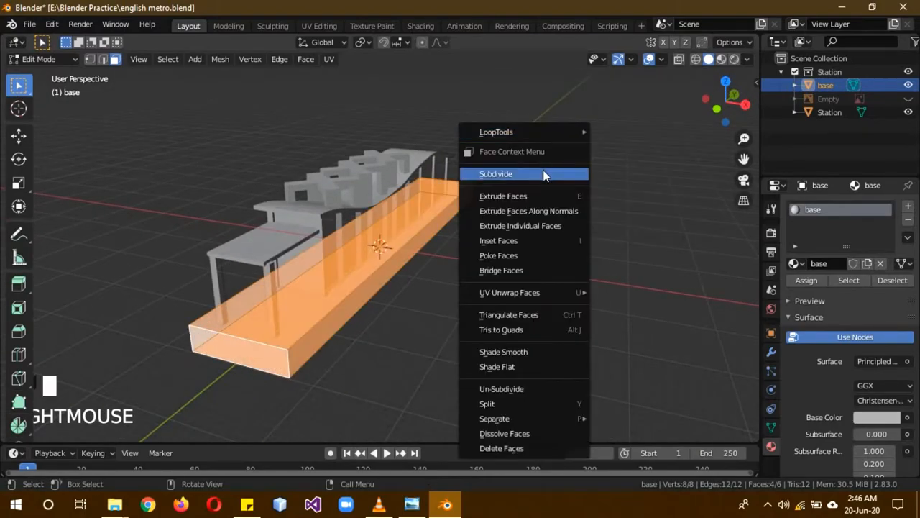
pyautogui.click(497, 173)
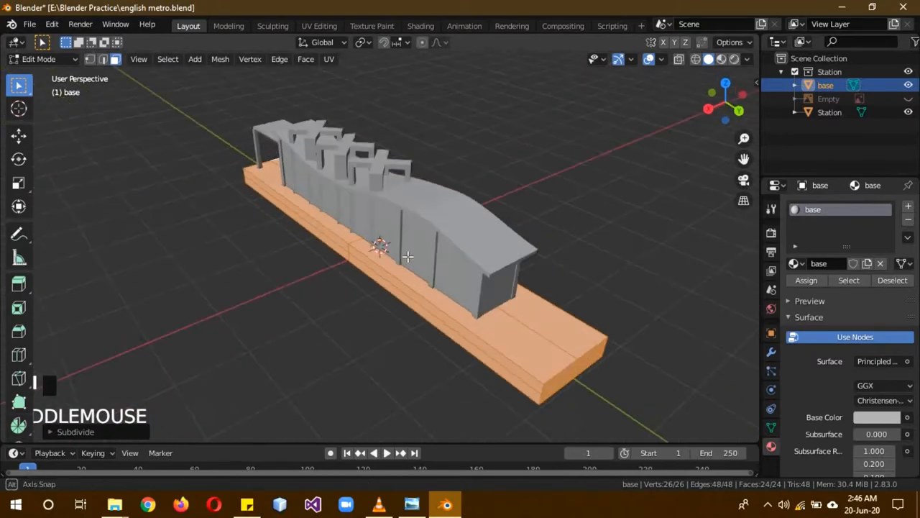
pyautogui.moveTo(381, 245); pyautogui.dragTo(272, 274)
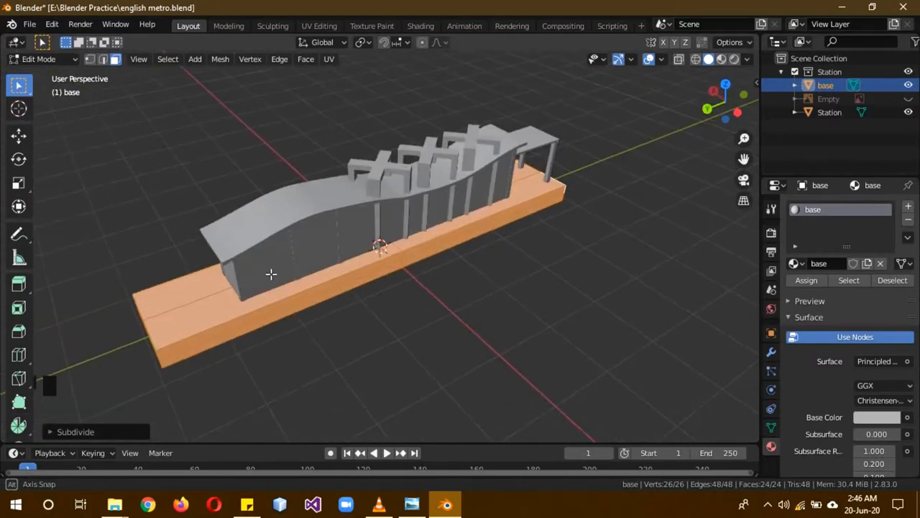
pyautogui.press('Tab')
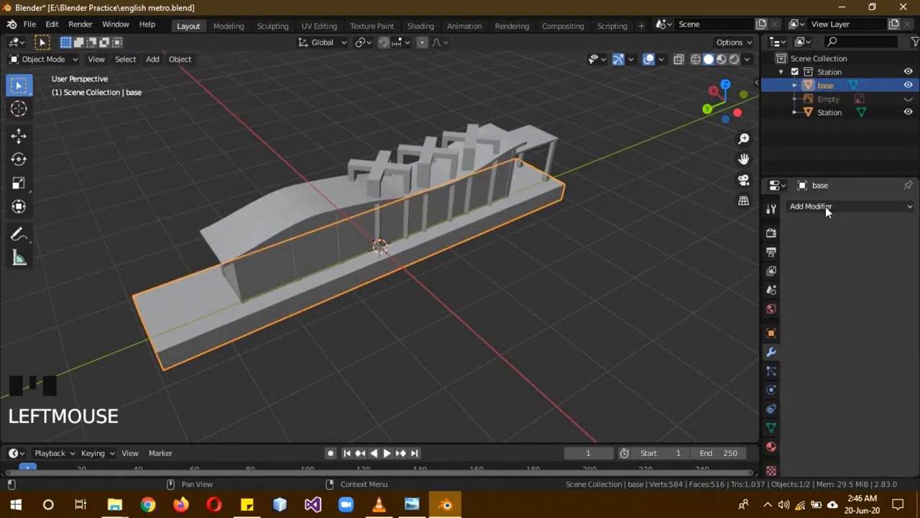
# Add a Mirror modifier to base on the Y axis with Bisect Y, X unchecked
pyautogui.click(825, 207)
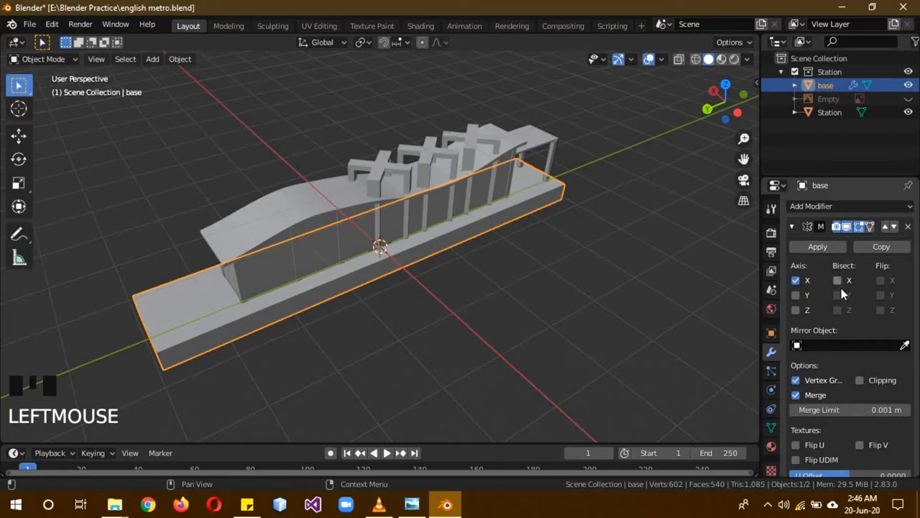
pyautogui.click(835, 295)
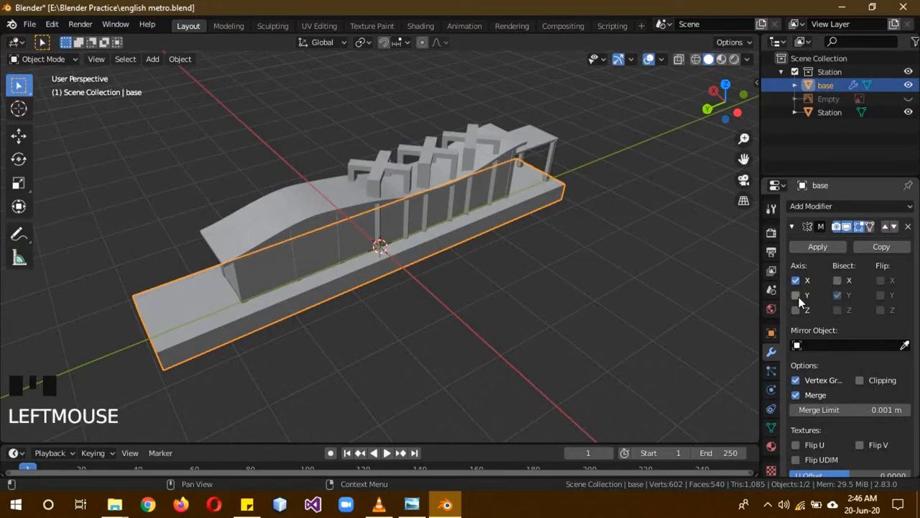
pyautogui.click(794, 281)
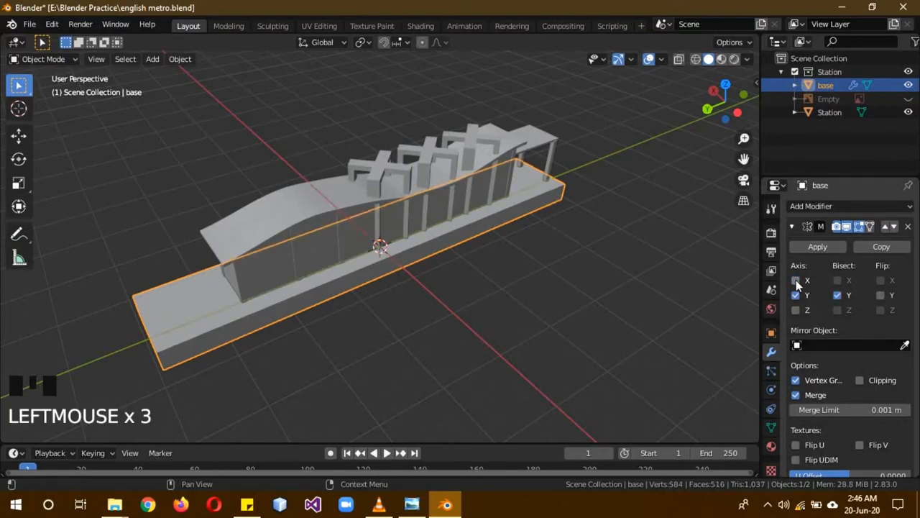
pyautogui.click(798, 280)
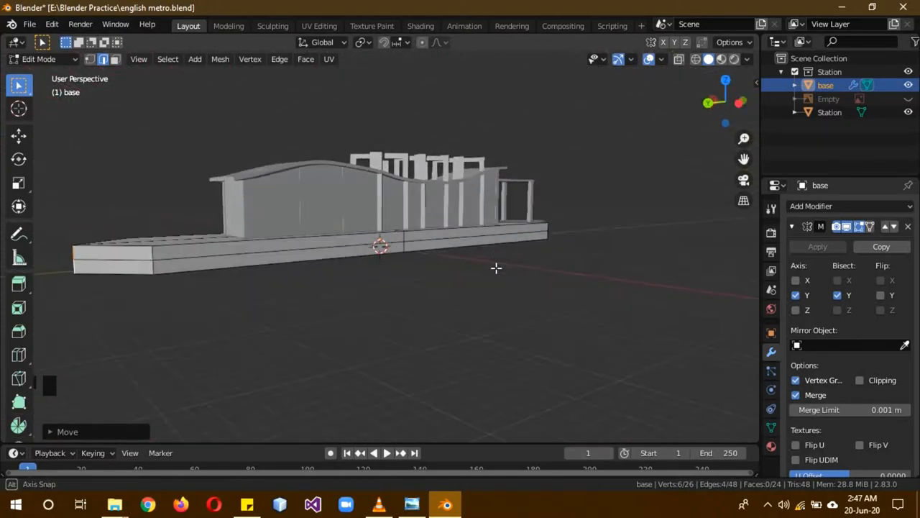
# Inspect the platform end and review the reference renders in Photo Viewer
pyautogui.moveTo(496, 268); pyautogui.dragTo(383, 307)
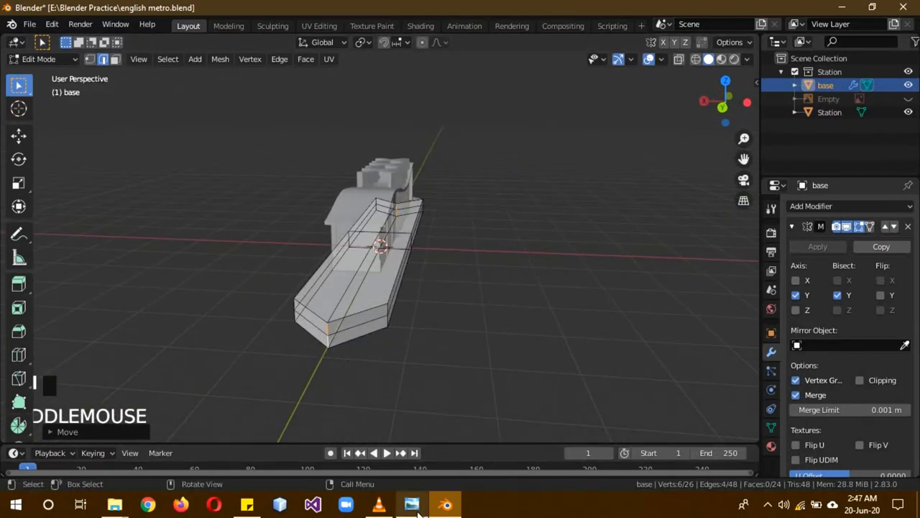
pyautogui.click(409, 501)
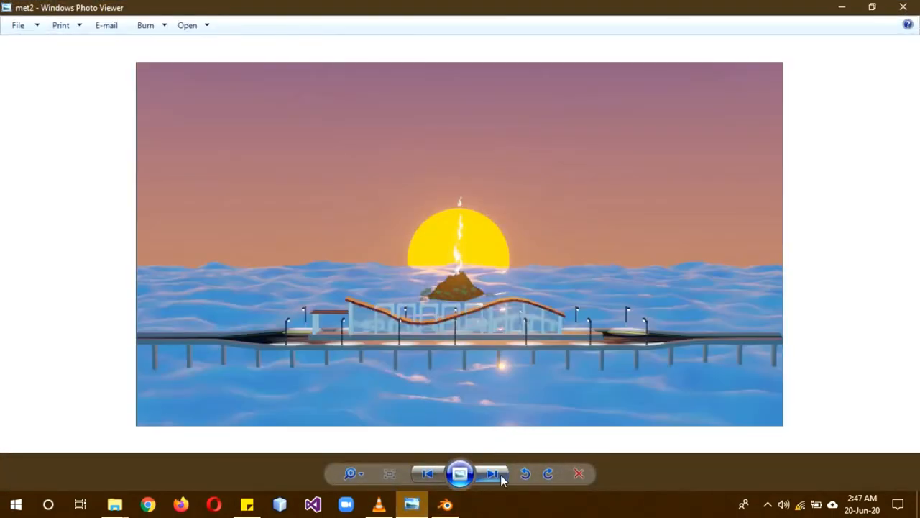
pyautogui.click(492, 472)
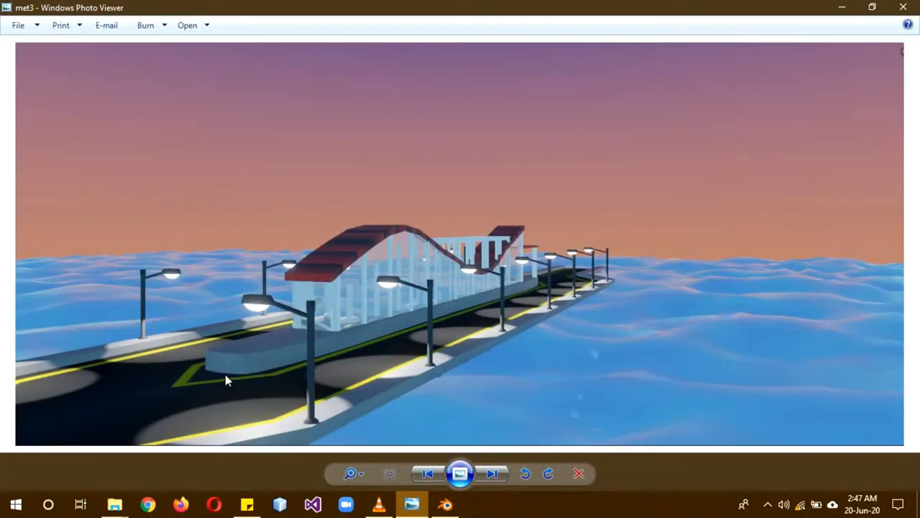
pyautogui.click(431, 474)
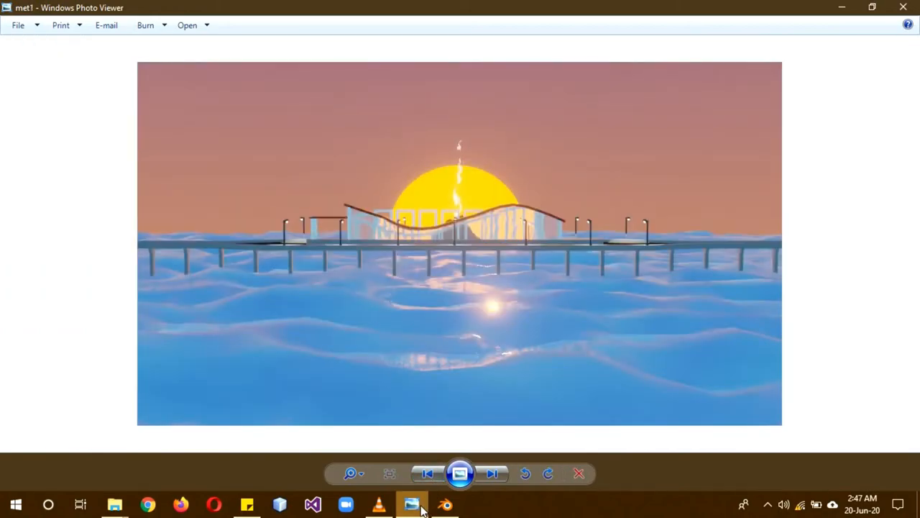
pyautogui.click(446, 504)
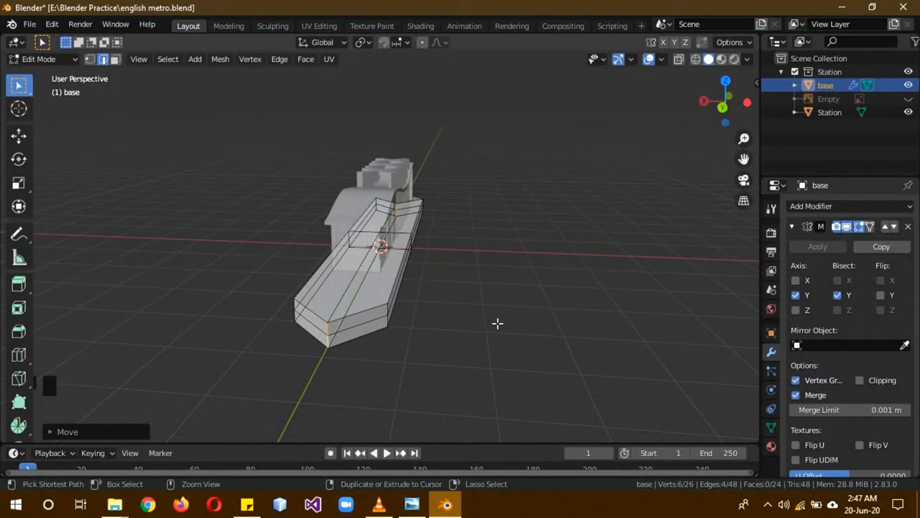
# Bevel the base's pointed end edges, return to Object Mode, and reopen the VLC preview
pyautogui.press('b')
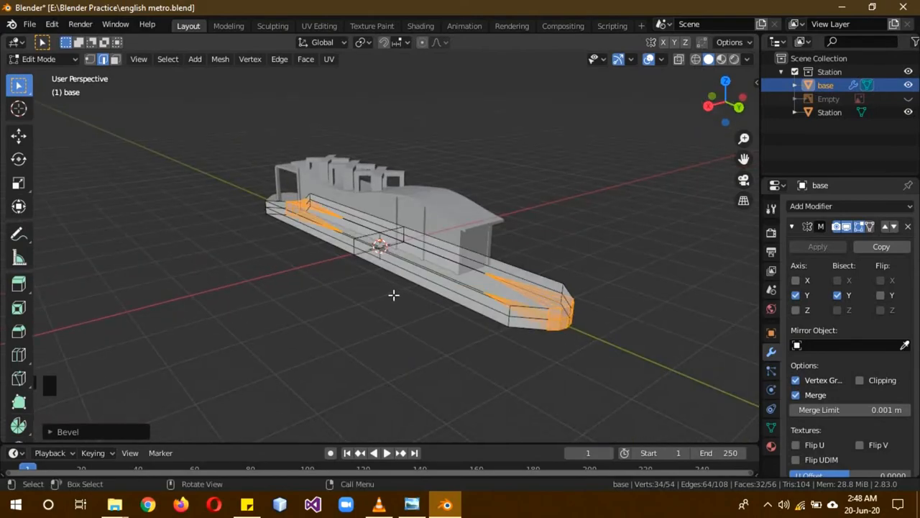
pyautogui.press('Tab')
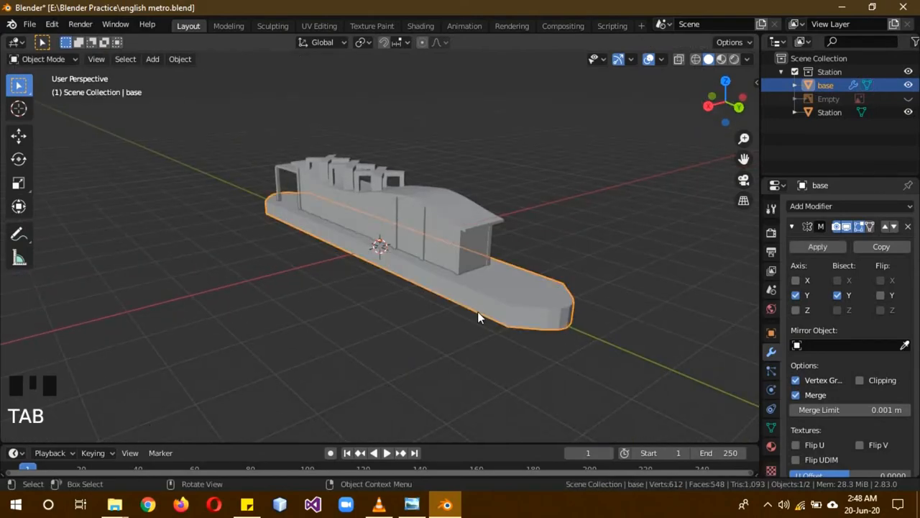
pyautogui.moveTo(480, 317); pyautogui.dragTo(483, 338)
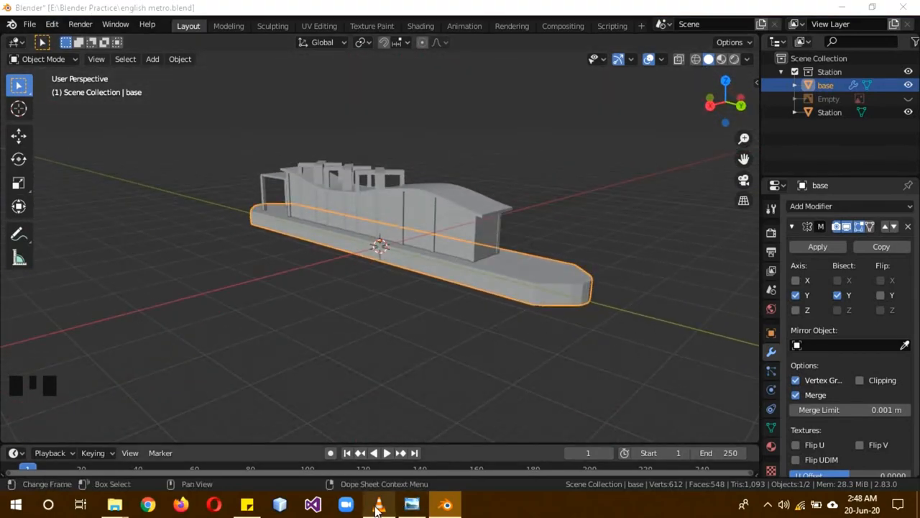
pyautogui.click(377, 508)
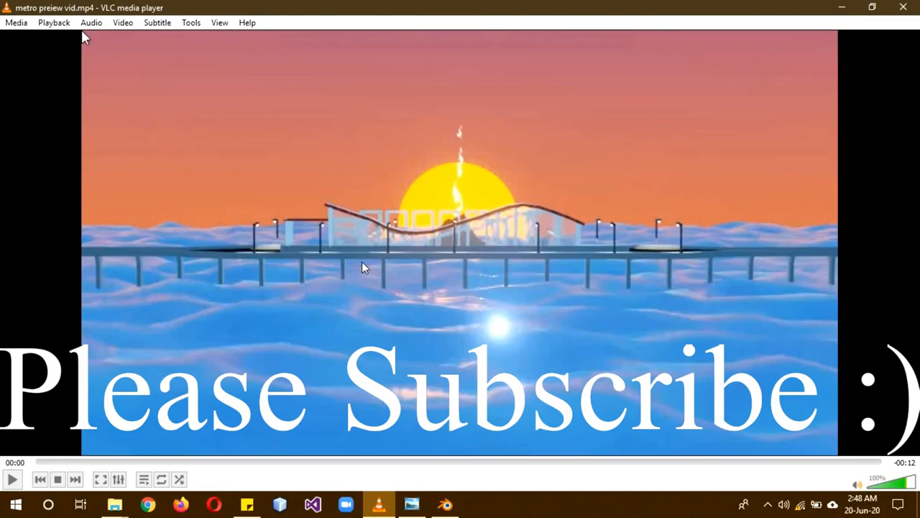
pyautogui.moveTo(142, 271)
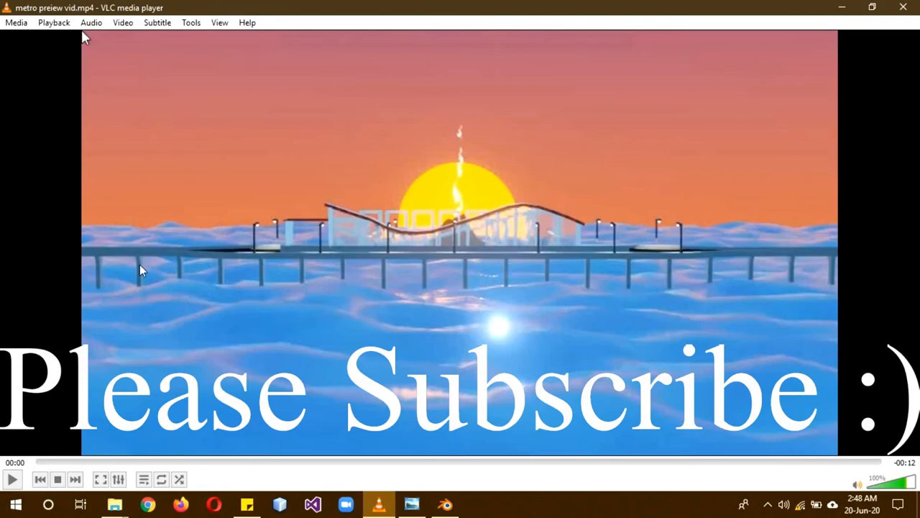
pyautogui.moveTo(764, 190)
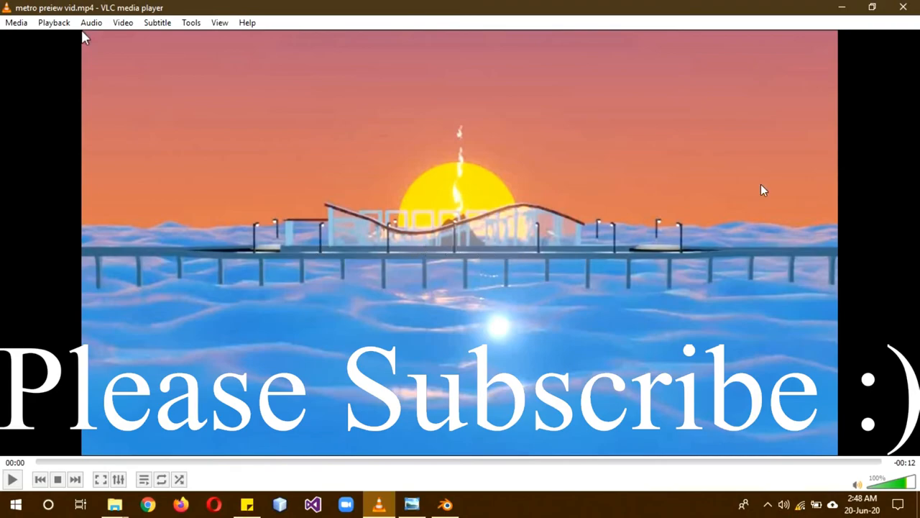
pyautogui.moveTo(837, 20)
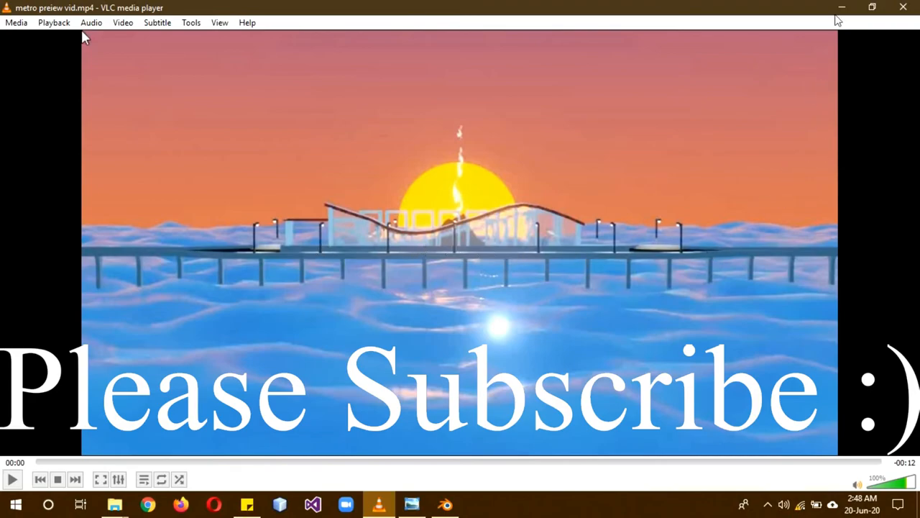